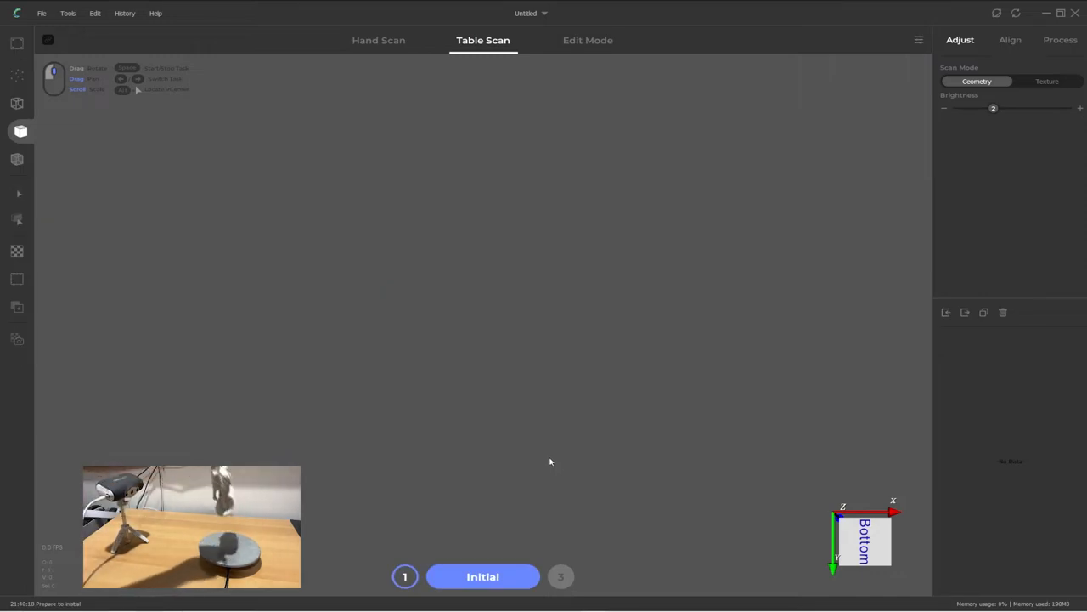
# Calibrate the empty turntable, then scan the unicorn statue to produce Tablescan1
pyautogui.click(483, 576)
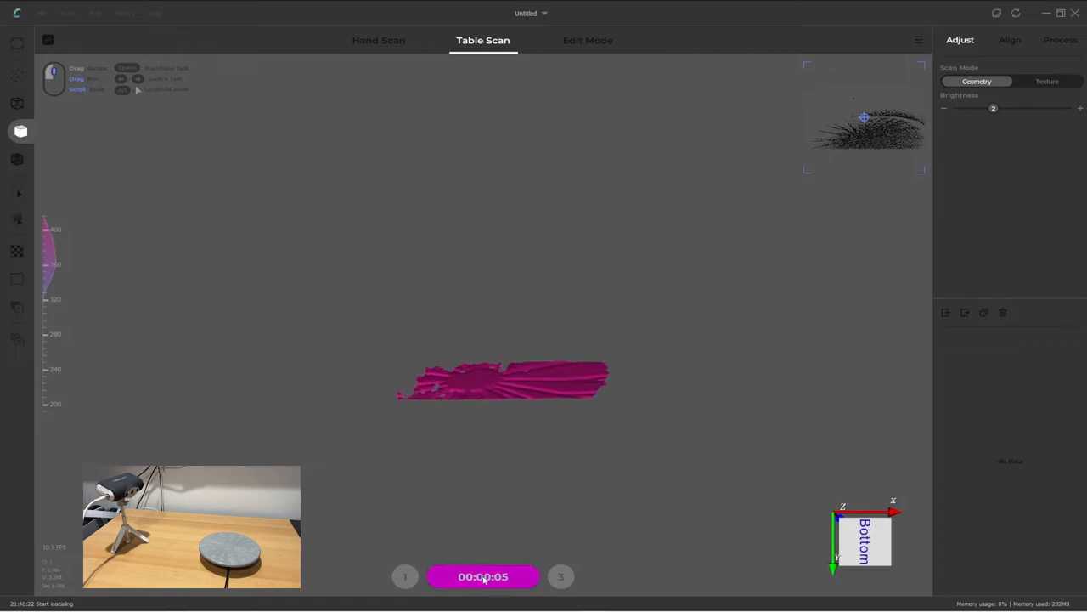
pyautogui.click(482, 576)
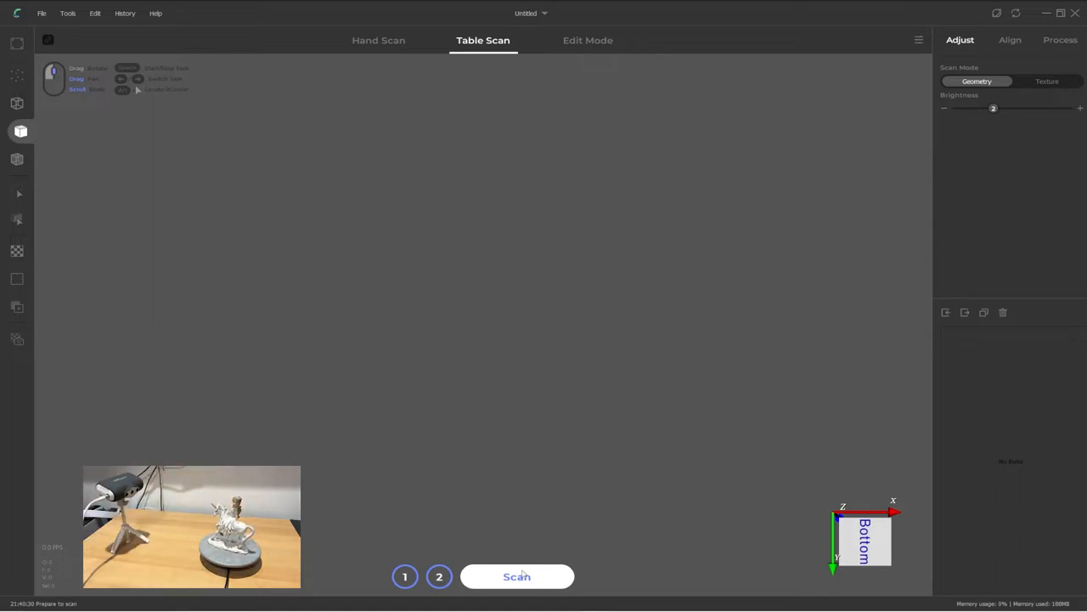
pyautogui.click(516, 576)
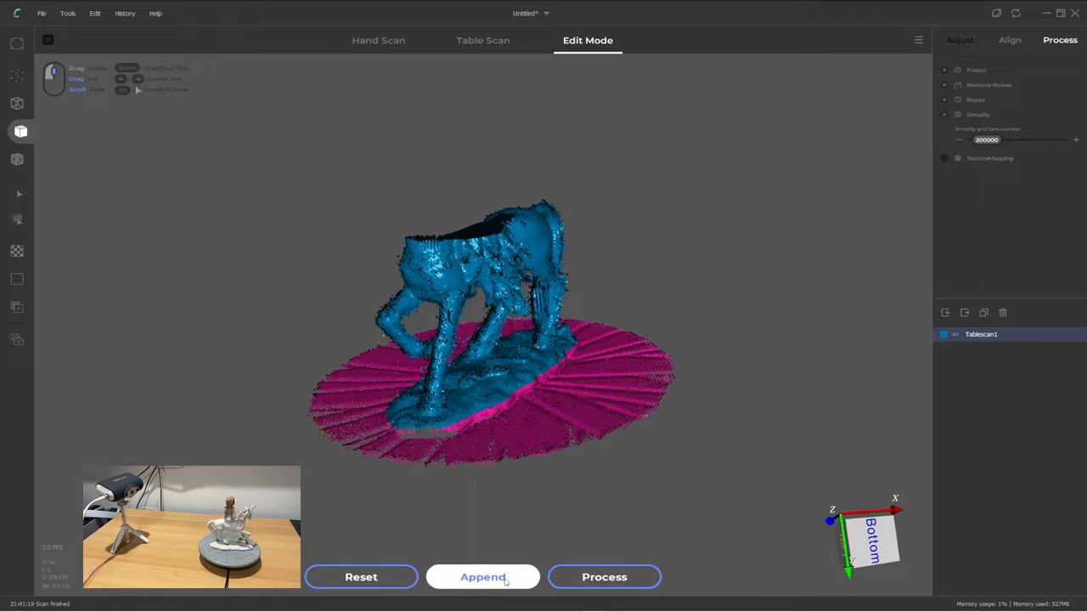
# Append a second layer, raise brightness to 3, and scan it as Tablescan2
pyautogui.click(482, 576)
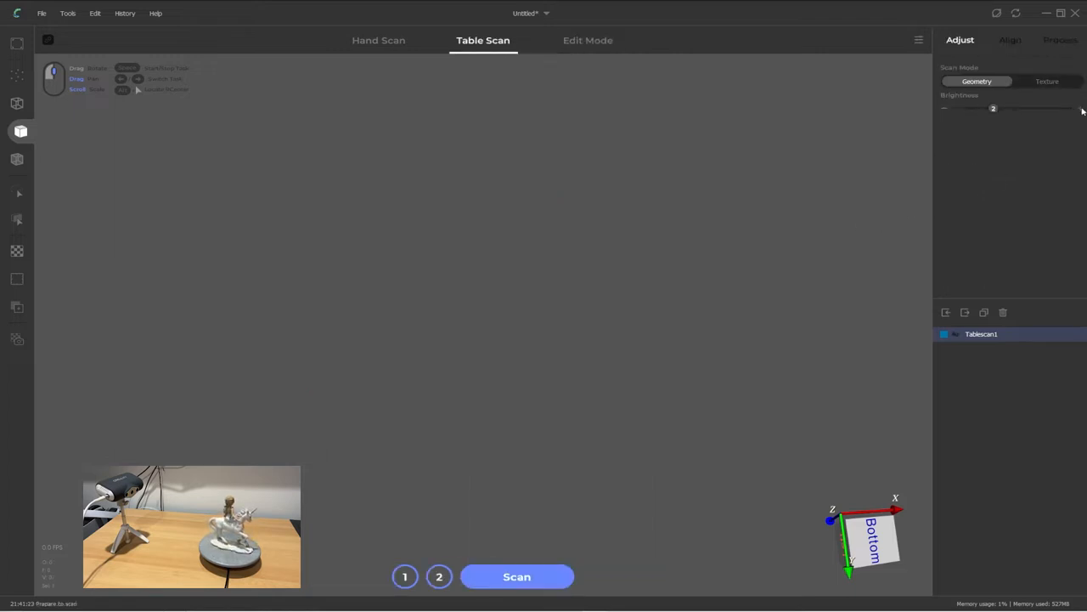
pyautogui.click(516, 576)
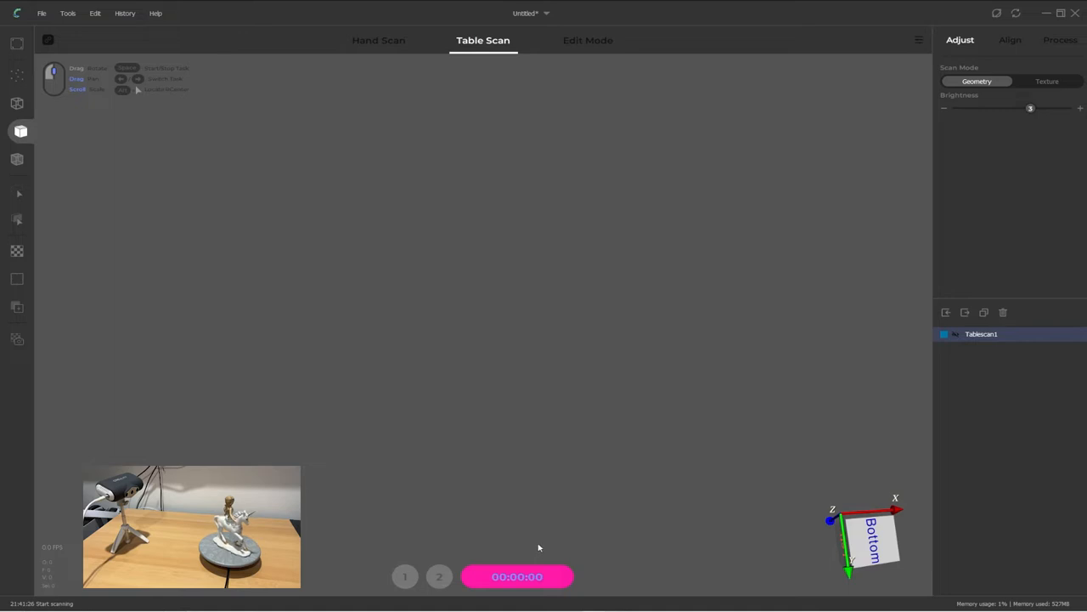
pyautogui.click(518, 576)
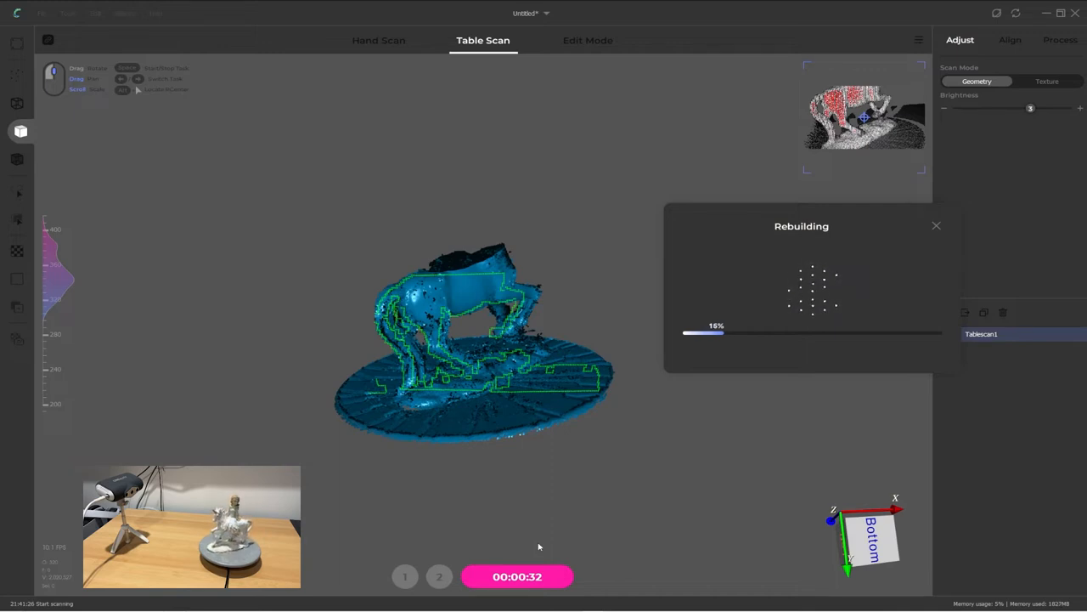
pyautogui.click(588, 40)
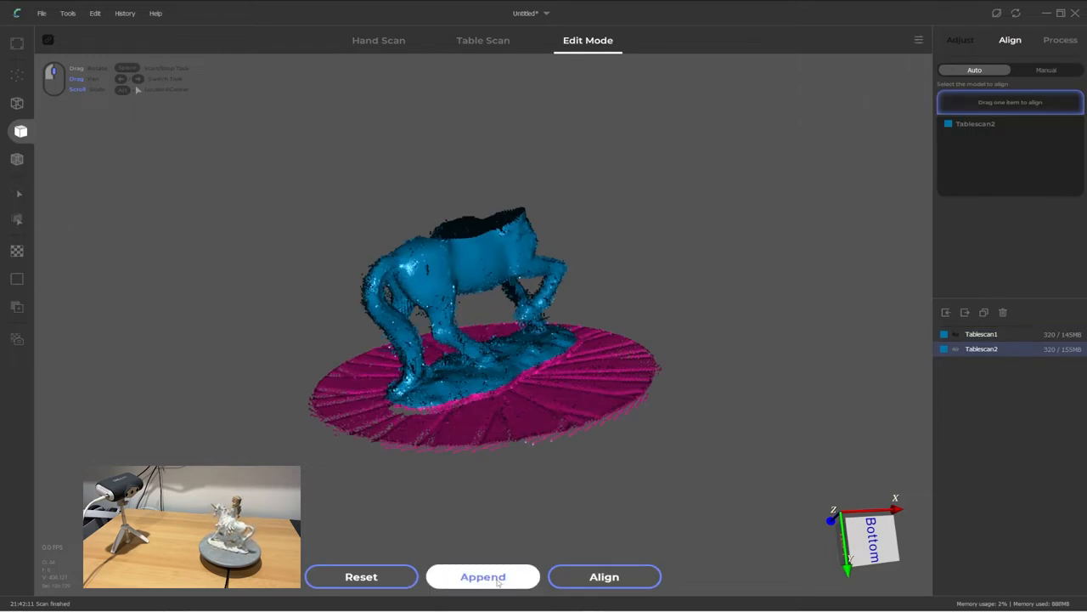
# Append a layer and scan the statue lying on its side as Tablescan3
pyautogui.click(482, 40)
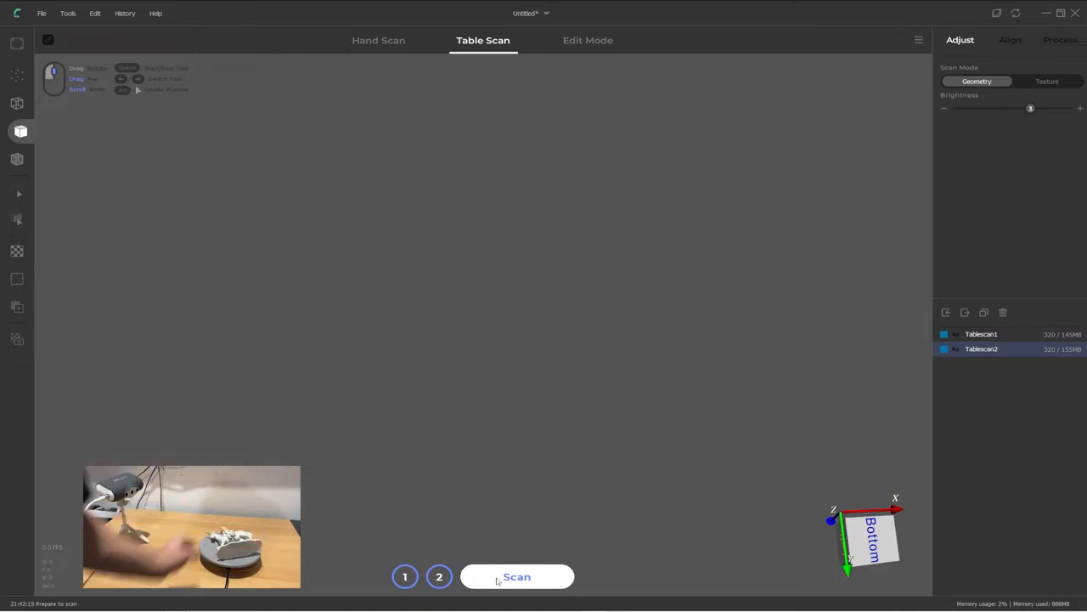
pyautogui.click(516, 577)
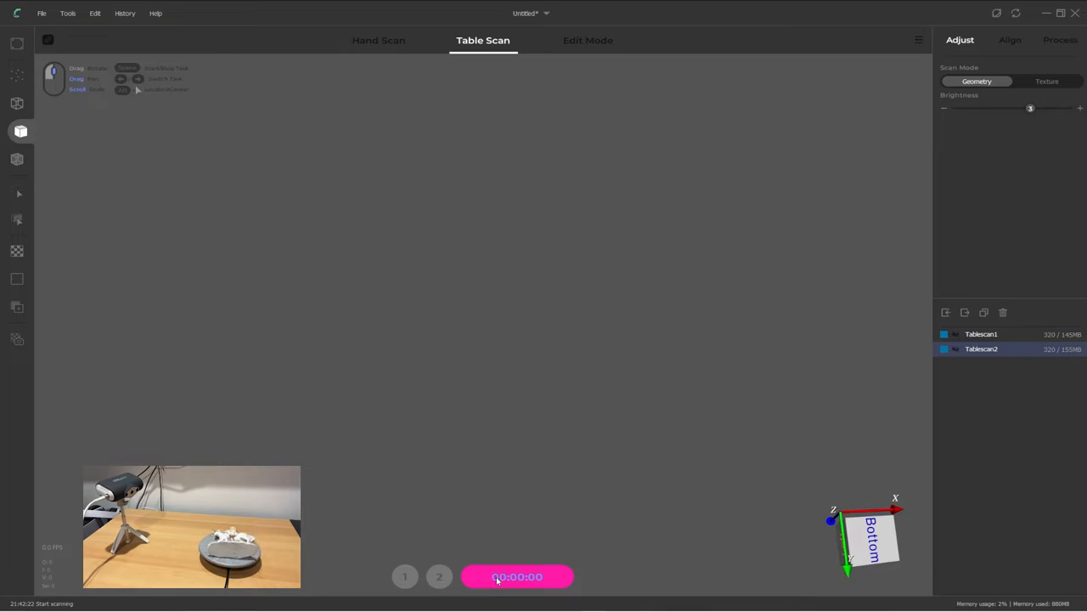
pyautogui.click(518, 576)
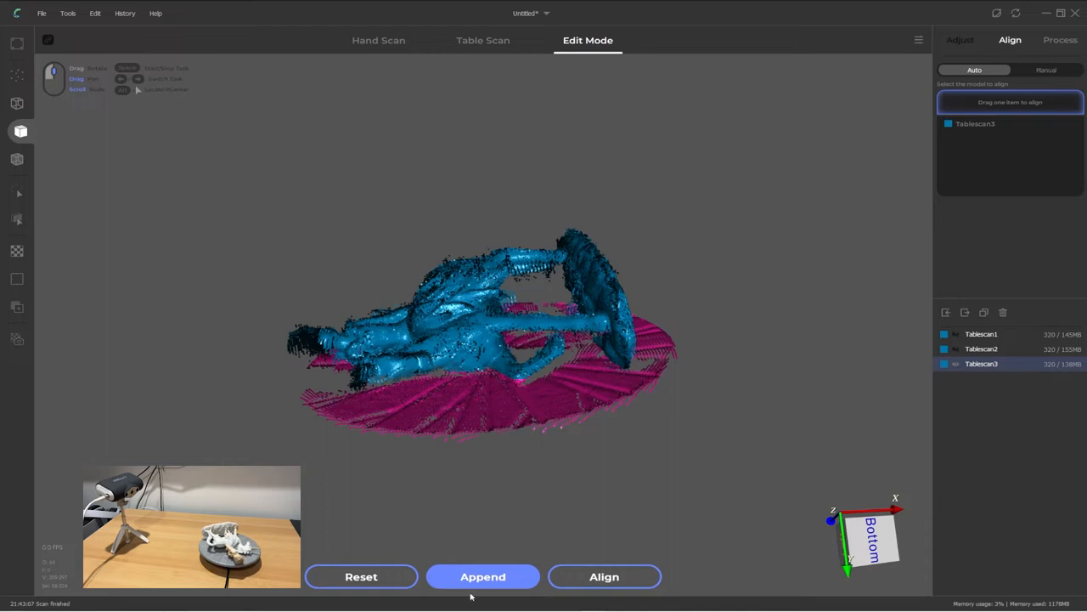
# Rescan with adjusted brightness, then delete the poor Tablescan4
pyautogui.click(483, 40)
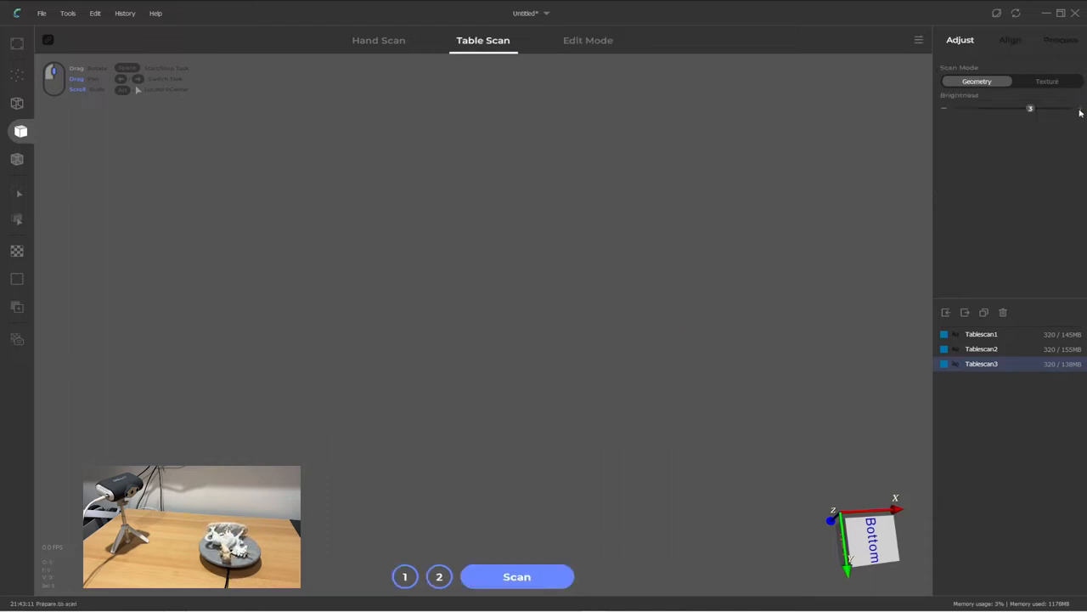
pyautogui.click(517, 576)
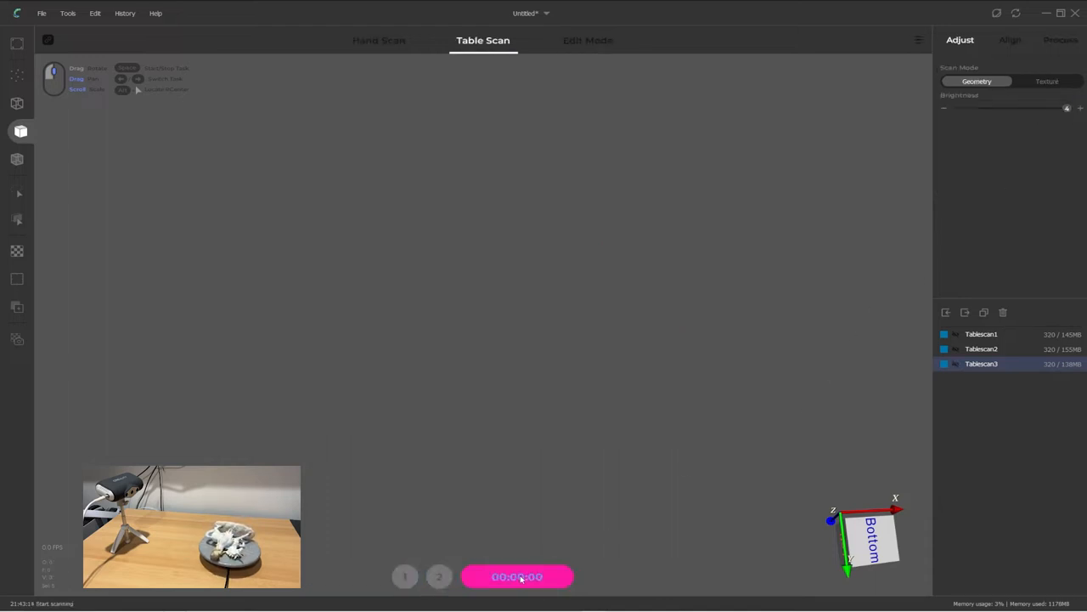
pyautogui.click(518, 576)
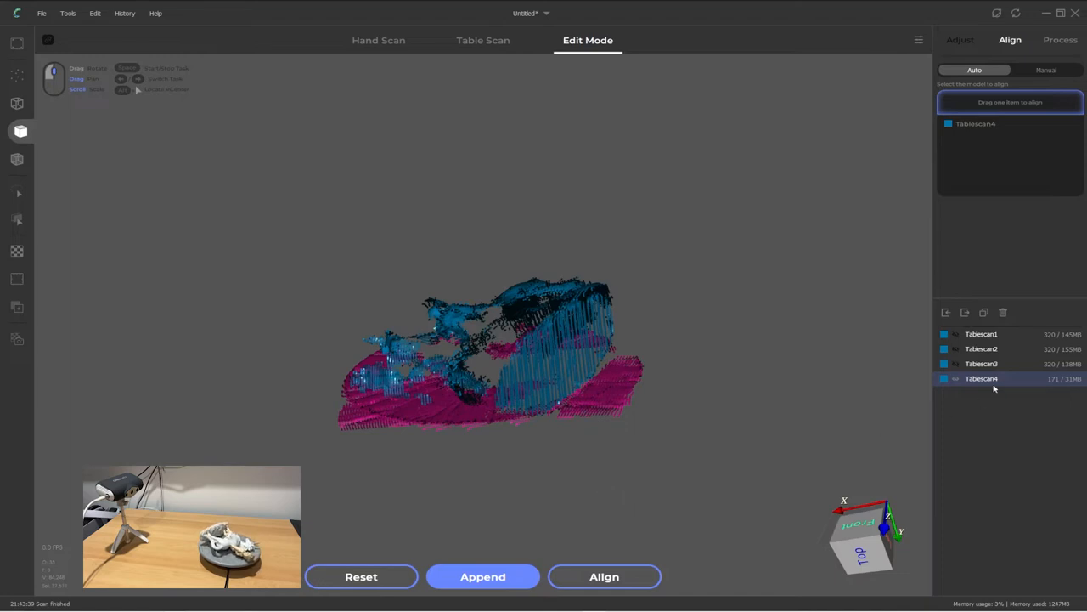
pyautogui.click(1003, 313)
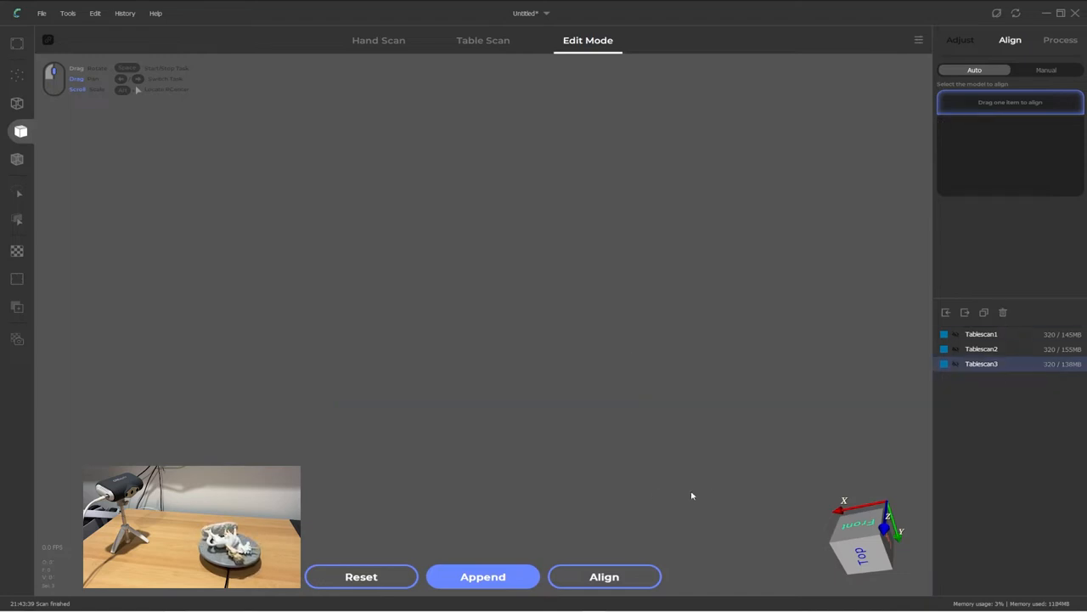
pyautogui.click(482, 40)
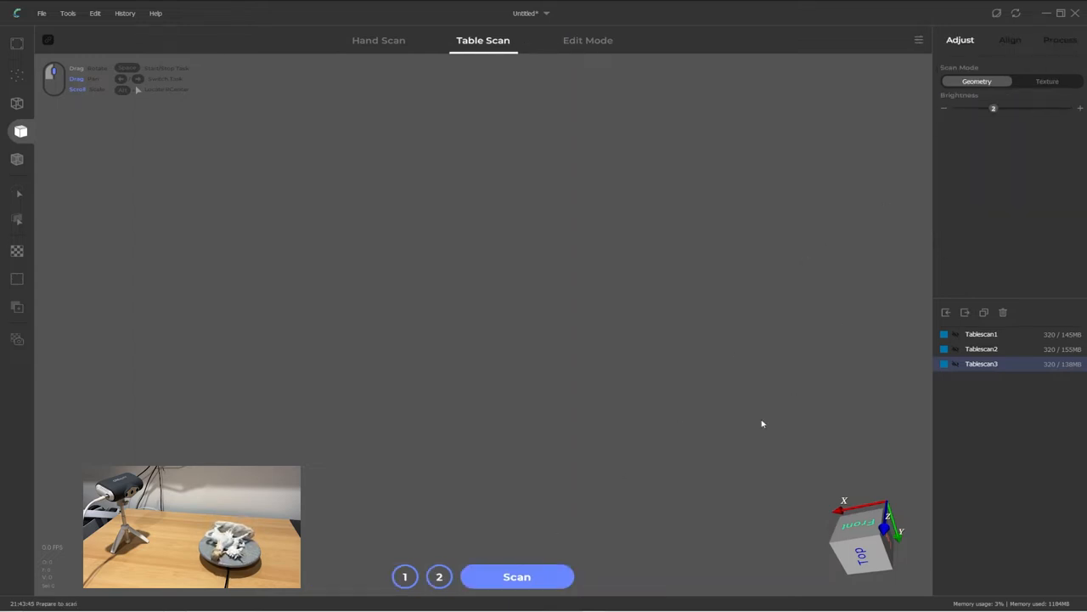
# Capture three more side-lying scans at brightness 3: Tablescan5, Tablescan6 and Tablescan7
pyautogui.click(517, 577)
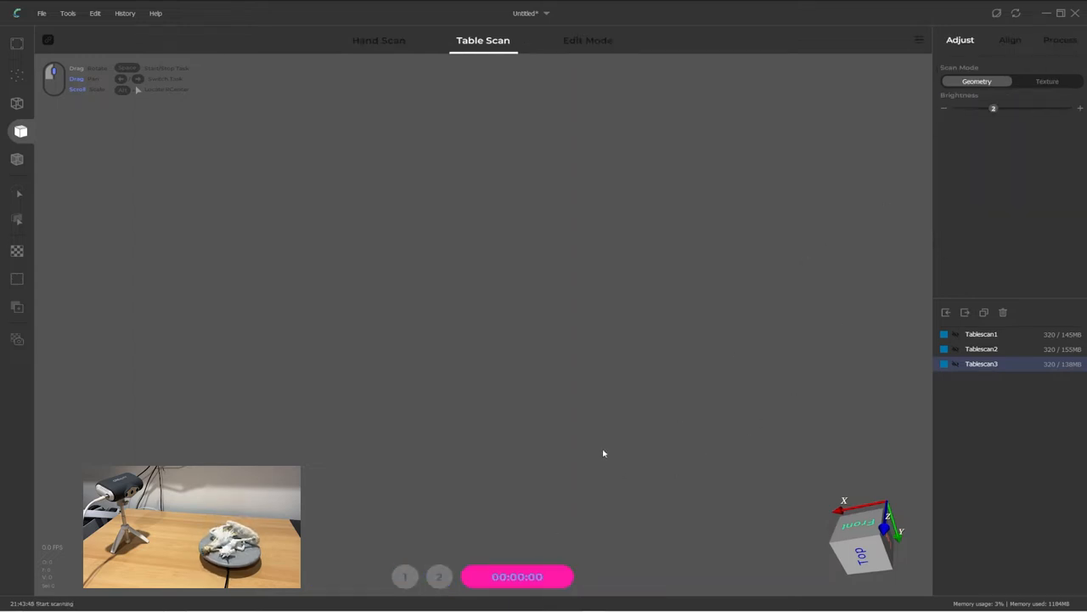
pyautogui.click(517, 576)
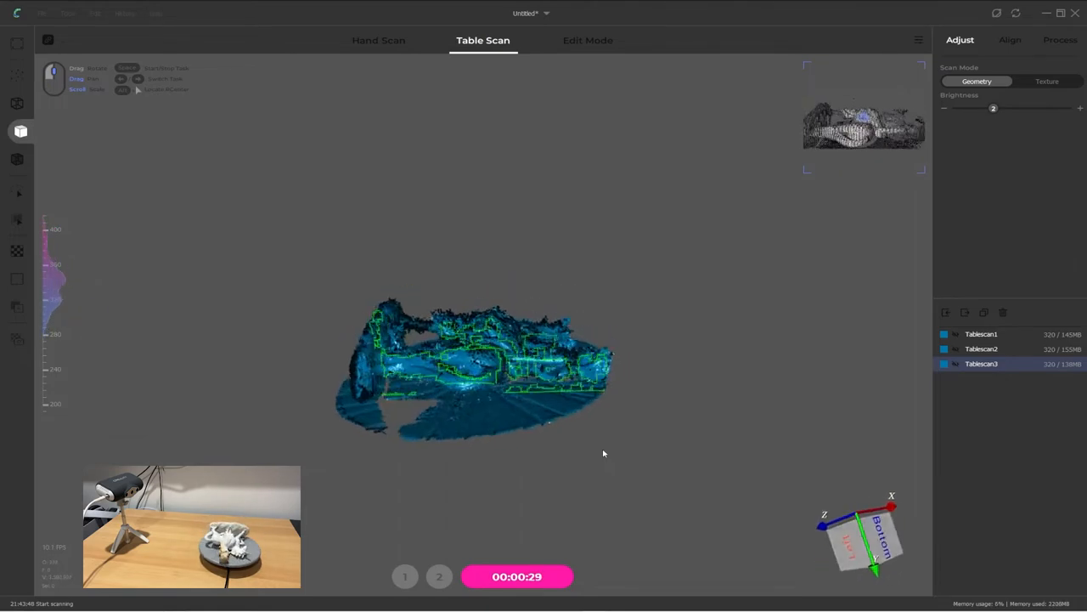
pyautogui.click(587, 40)
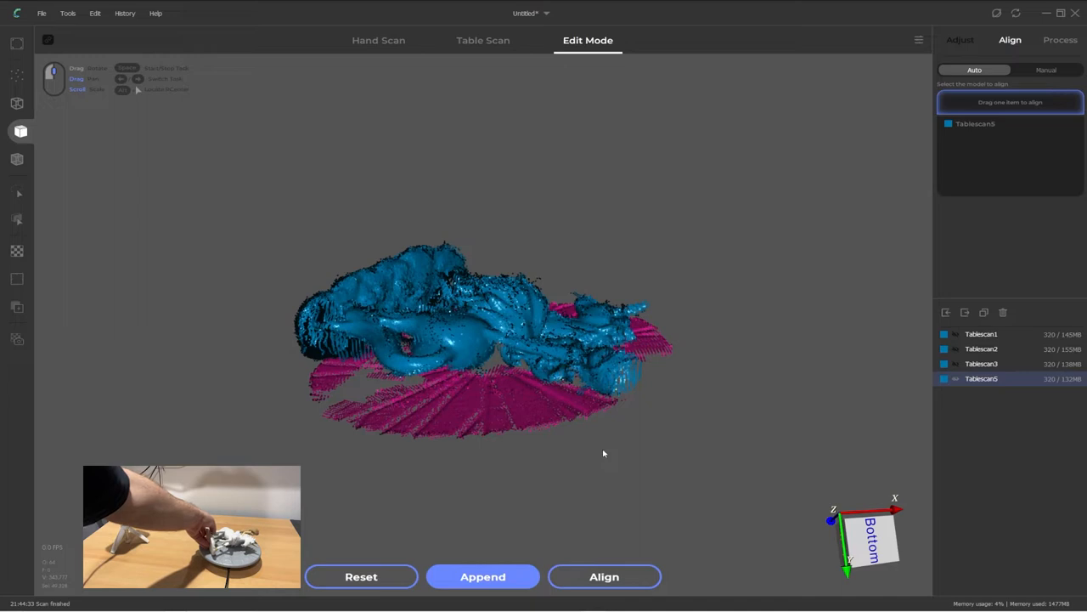
pyautogui.click(482, 40)
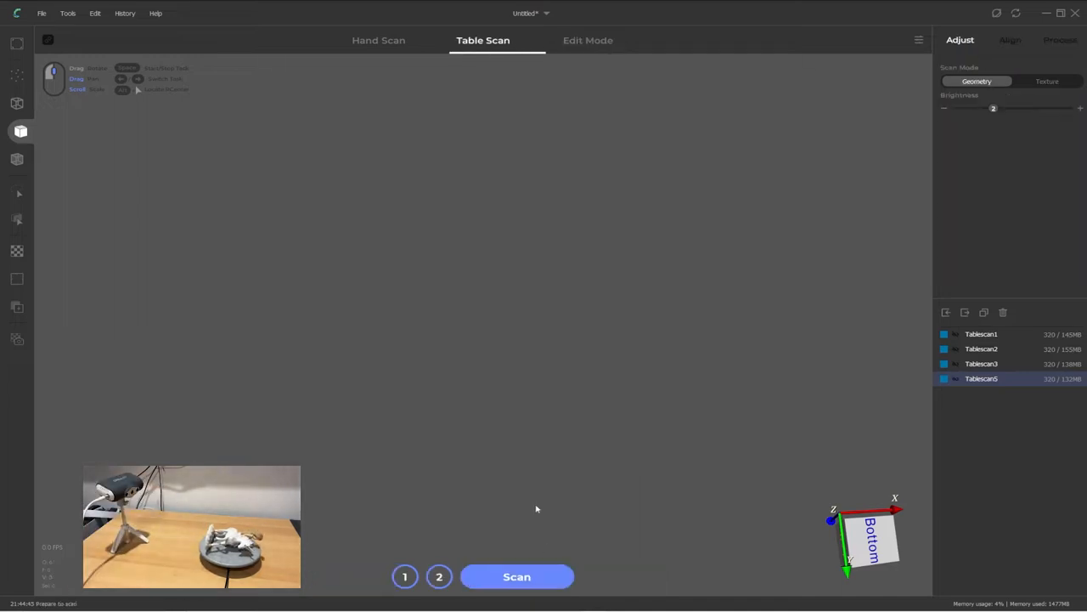
pyautogui.click(517, 576)
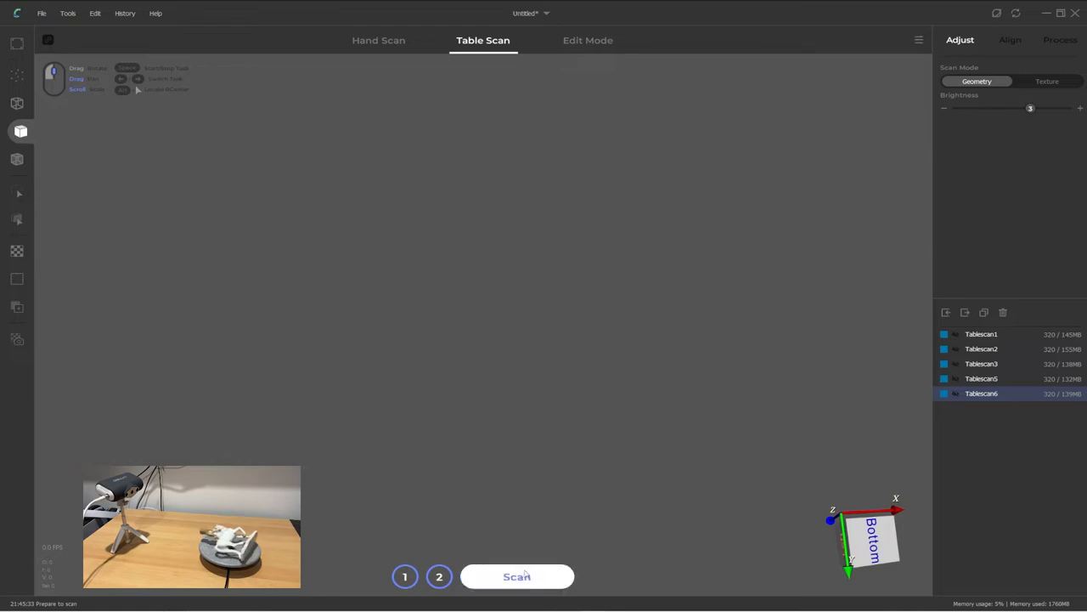
pyautogui.click(517, 576)
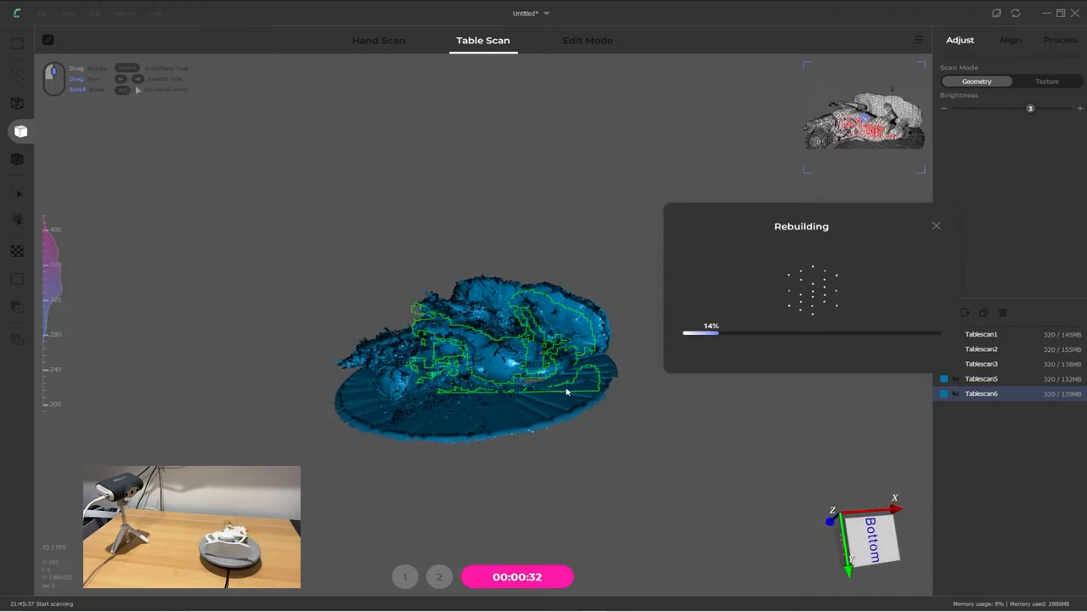
pyautogui.click(588, 40)
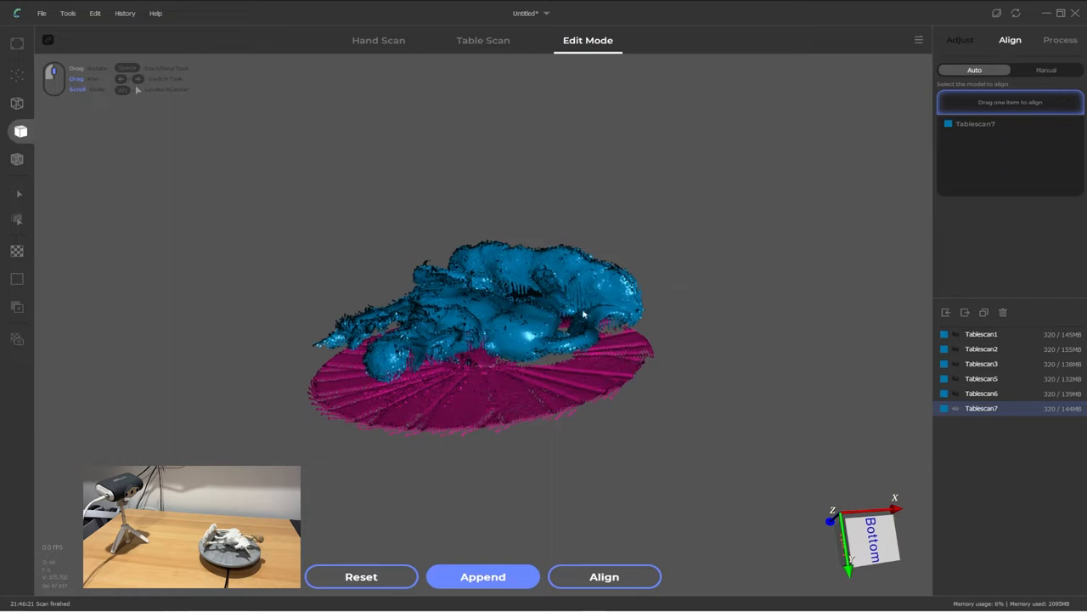
# Save the project from the File menu with the name 'Statue'
pyautogui.click(41, 13)
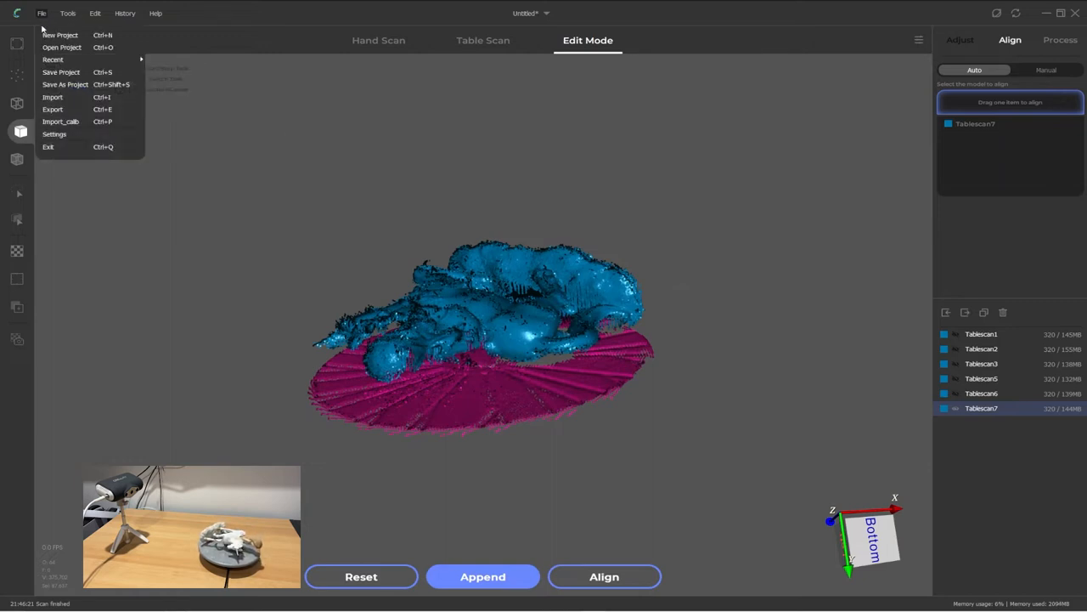
pyautogui.click(65, 84)
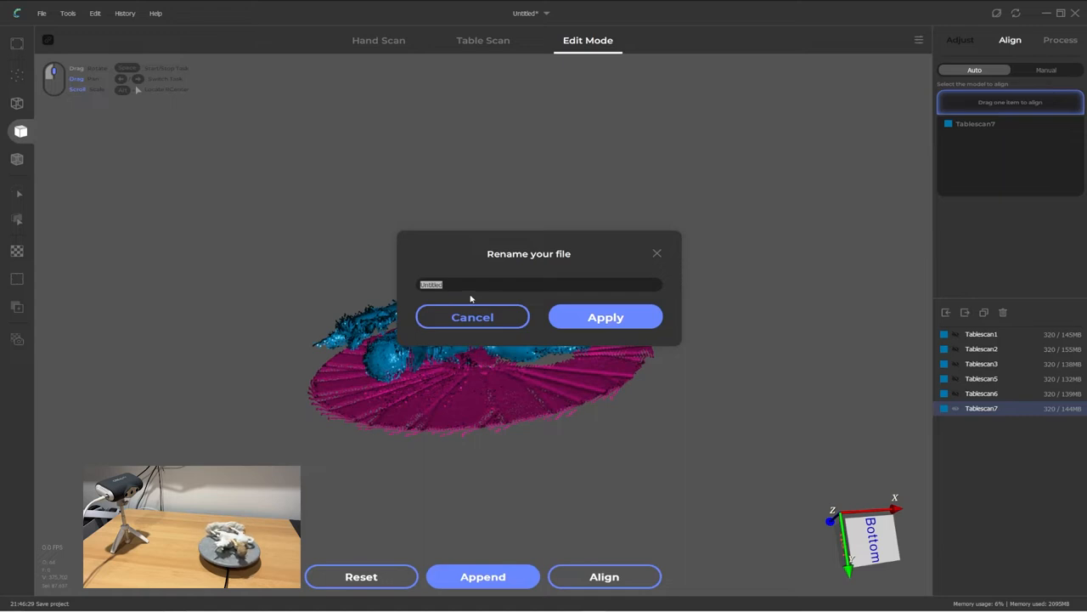
pyautogui.write('s')
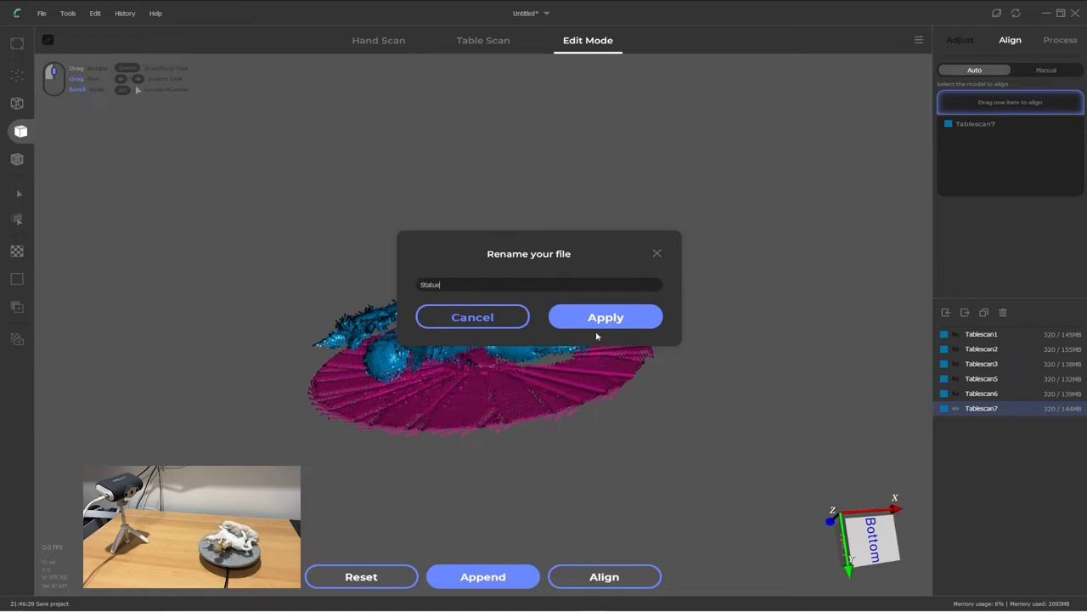
pyautogui.click(605, 317)
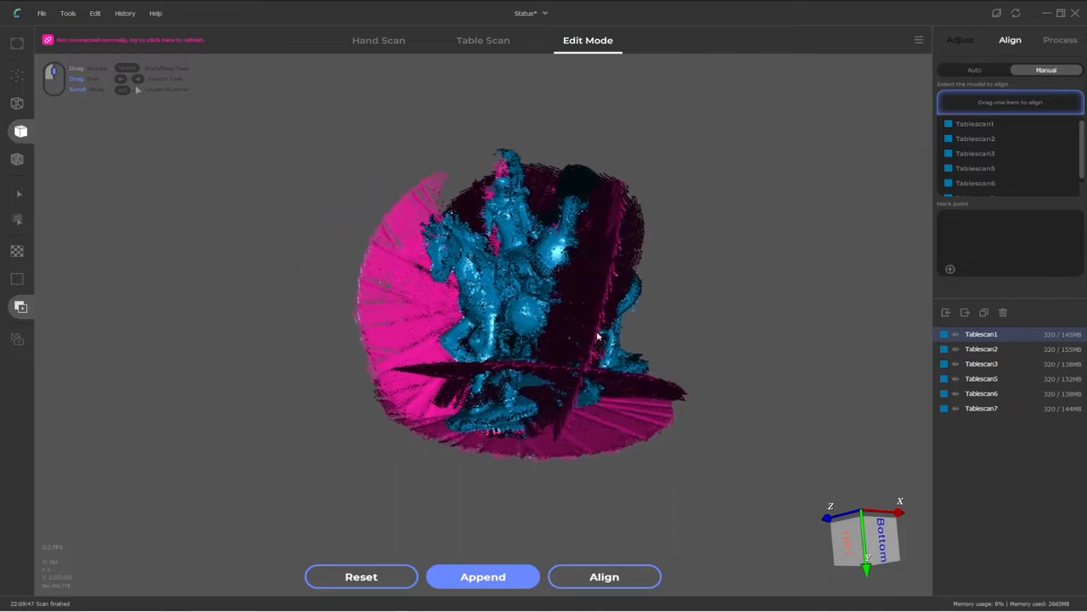
# Orbit the view to inspect the overlapping scans from two sides
pyautogui.moveTo(598, 335); pyautogui.dragTo(540, 358)
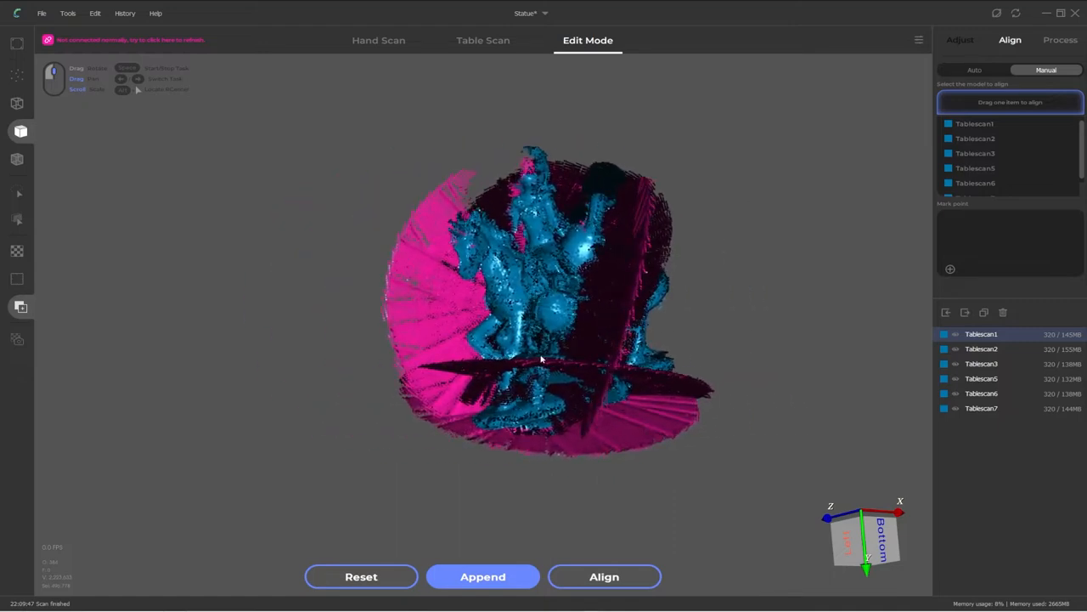
pyautogui.moveTo(531, 295)
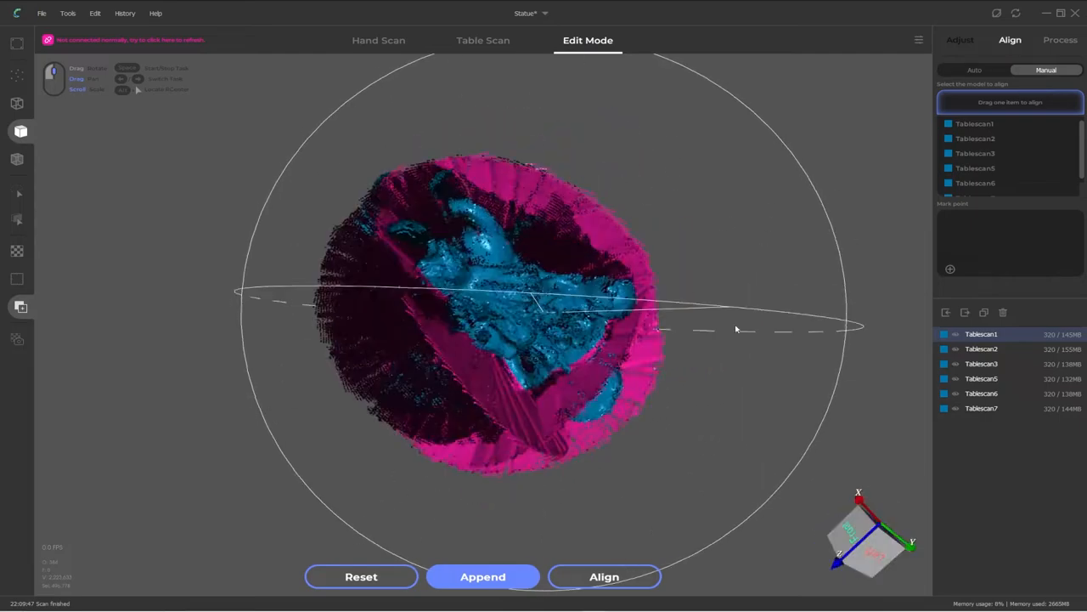
pyautogui.moveTo(736, 330); pyautogui.dragTo(816, 358)
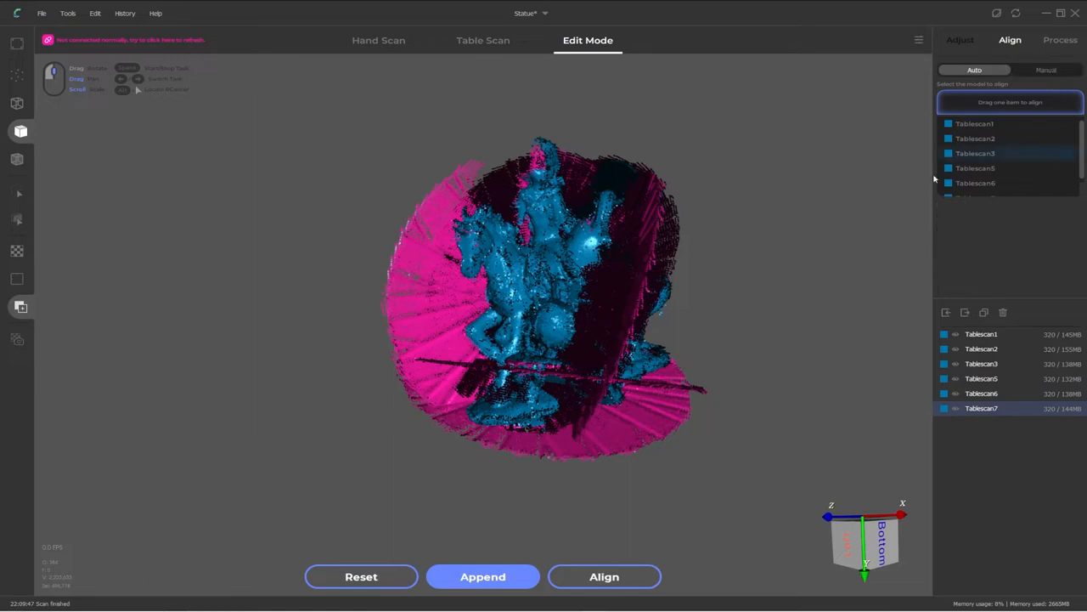
# Run automatic alignment on the scans and select Tablescan2 in the model list
pyautogui.click(605, 576)
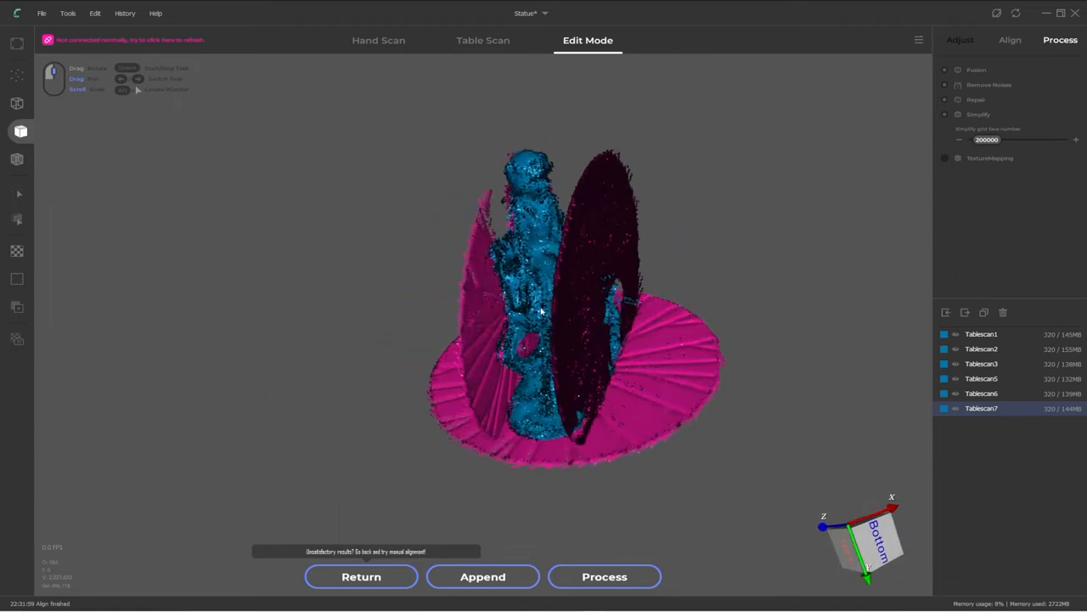
pyautogui.moveTo(530, 306)
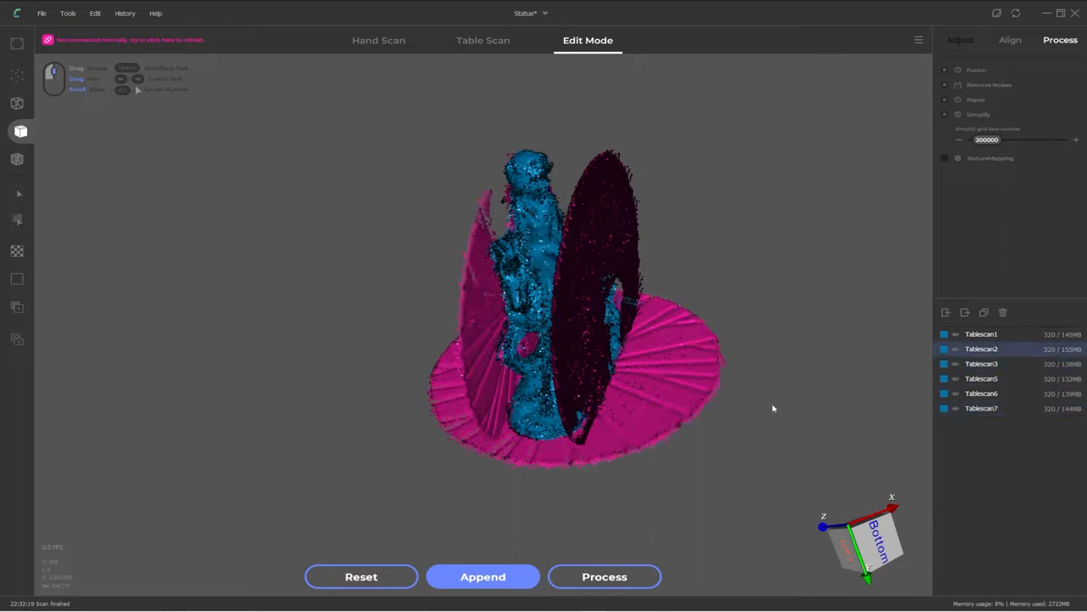
pyautogui.moveTo(709, 368)
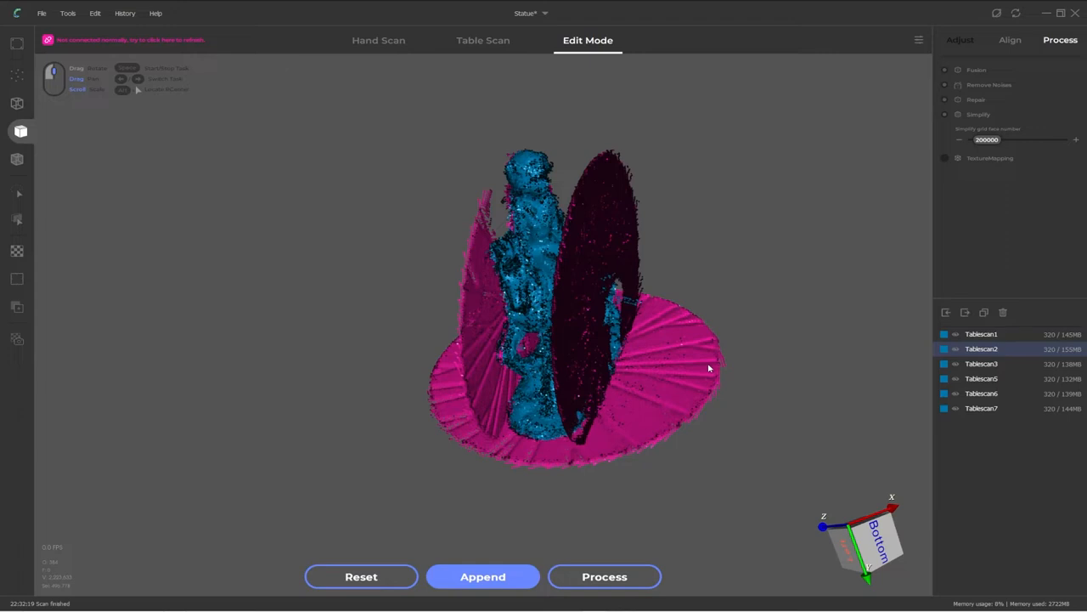
pyautogui.moveTo(1008, 487)
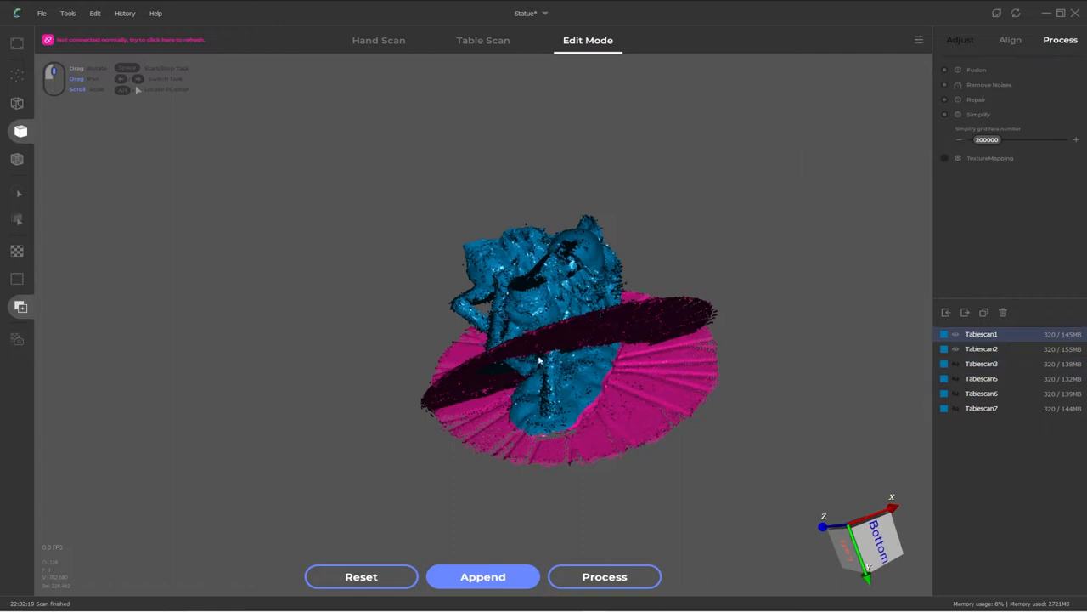
pyautogui.moveTo(483, 262)
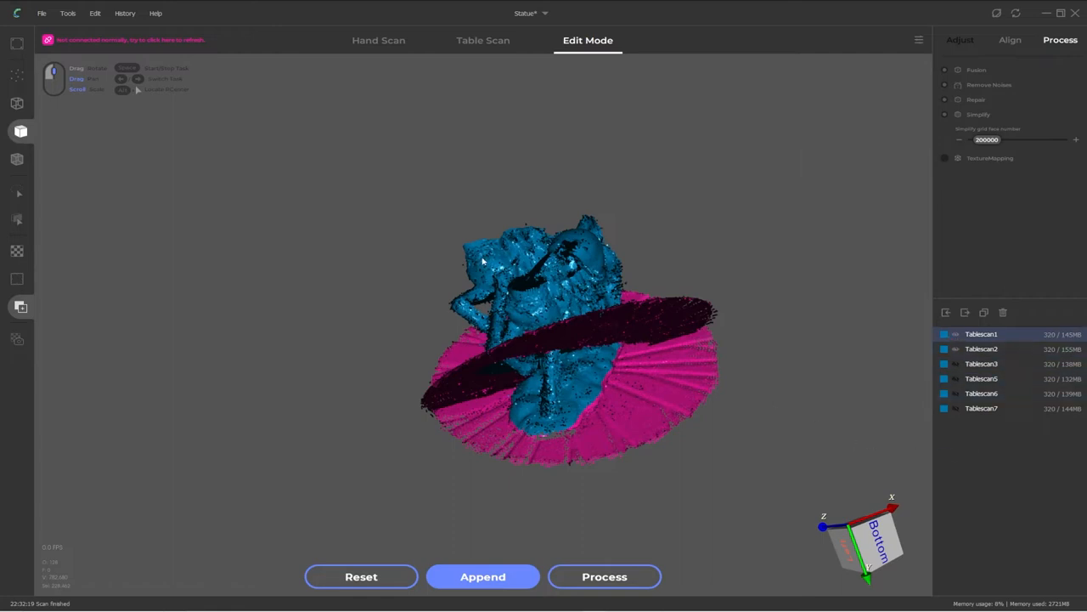
pyautogui.moveTo(566, 317)
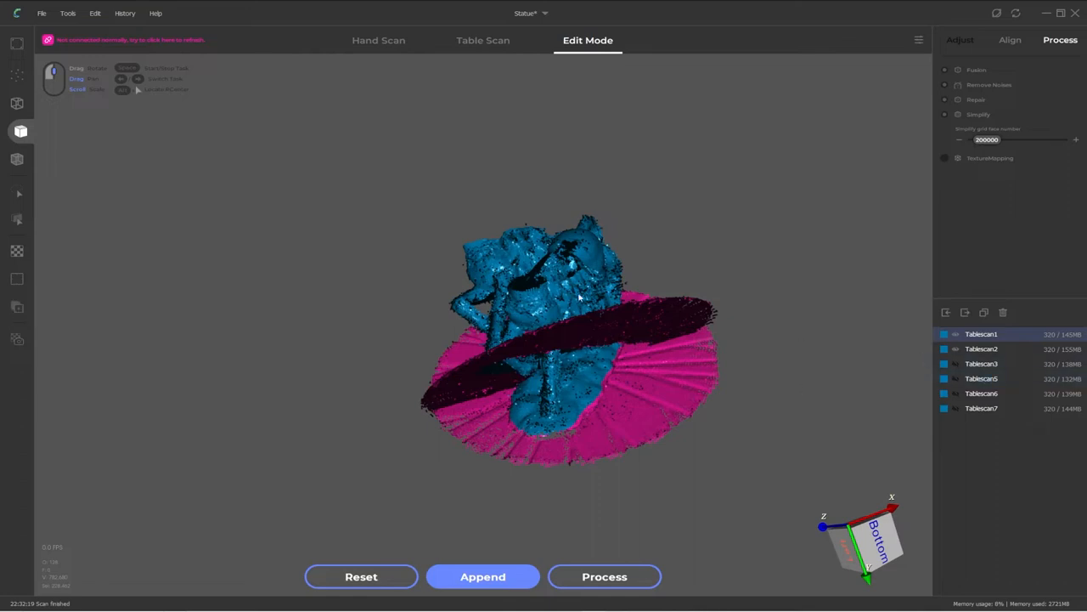
pyautogui.moveTo(582, 351)
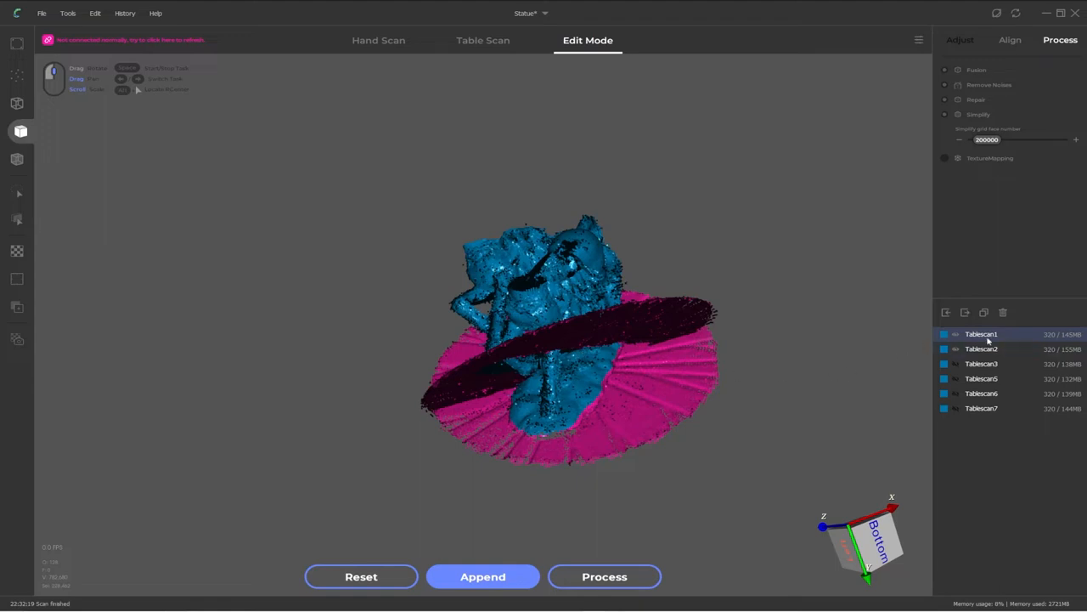
pyautogui.moveTo(1008, 338)
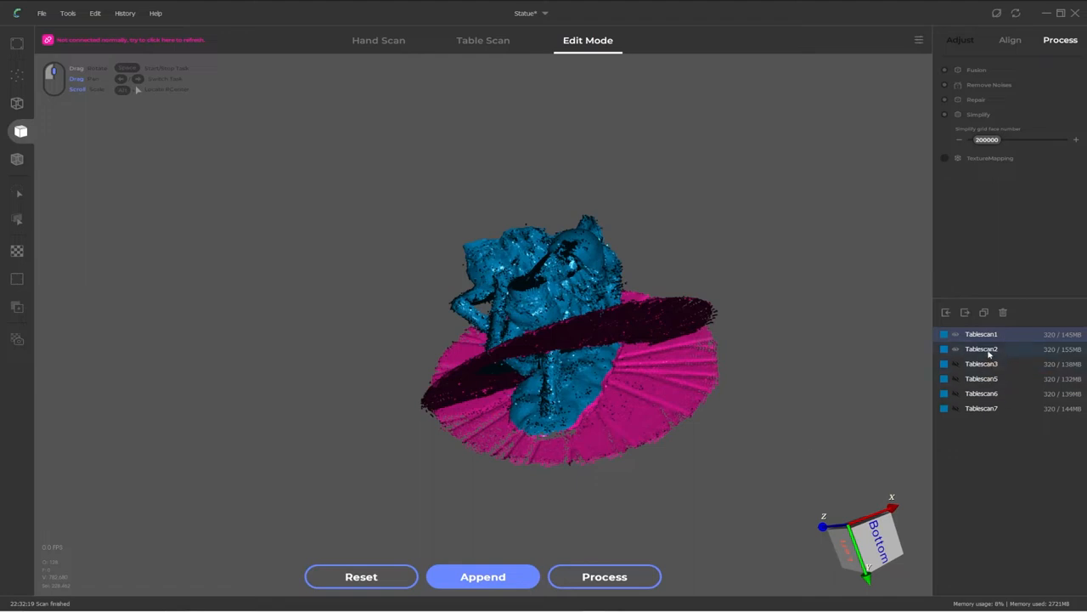
pyautogui.click(982, 349)
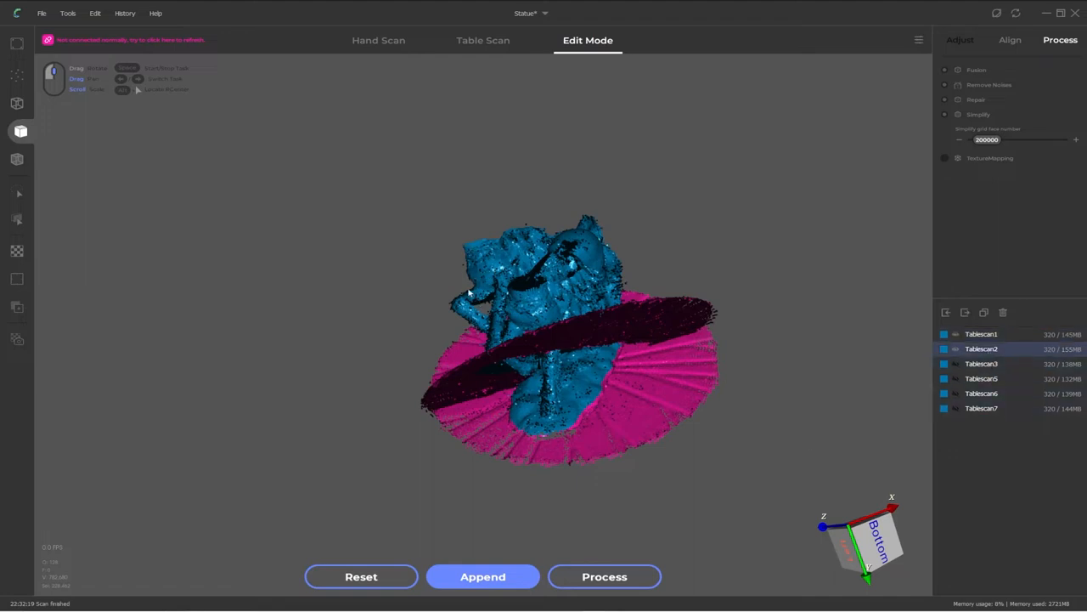
pyautogui.moveTo(884, 408)
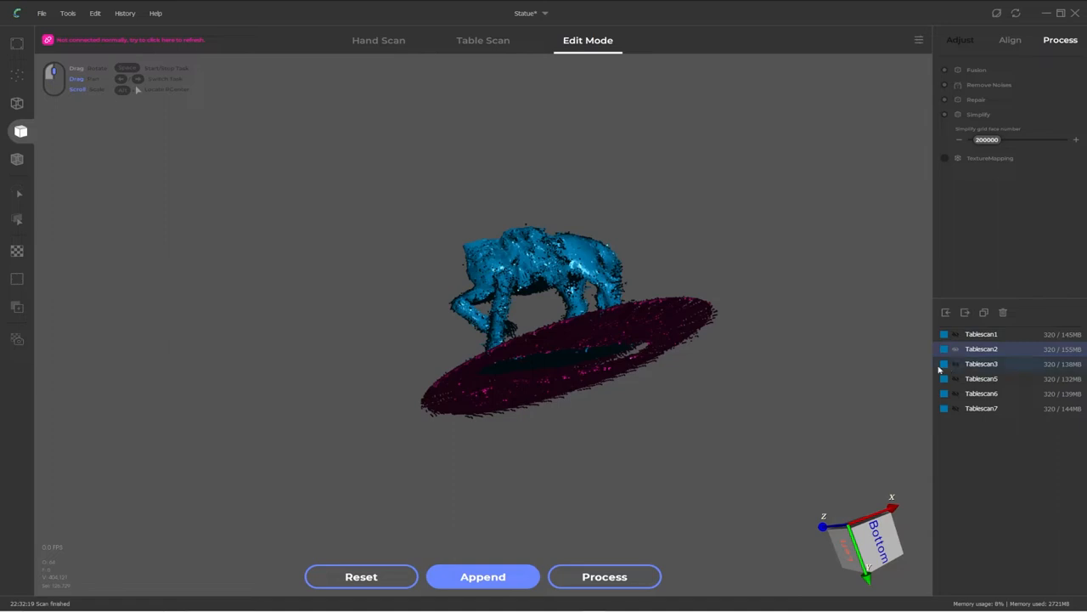
# Switch to moving Tablescan2 as an individual scan
pyautogui.click(981, 363)
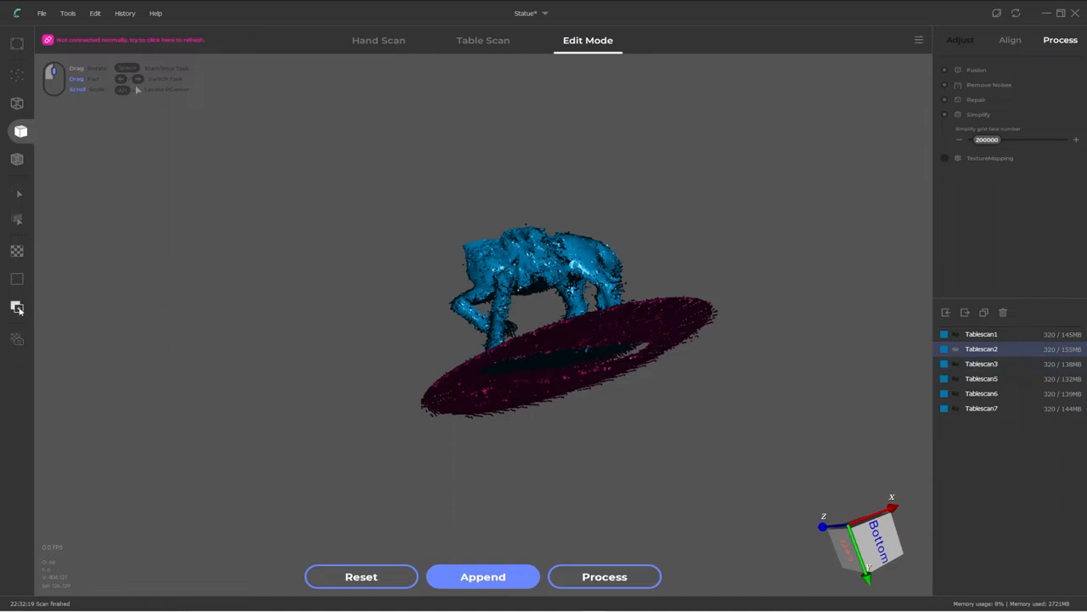
pyautogui.moveTo(17, 307)
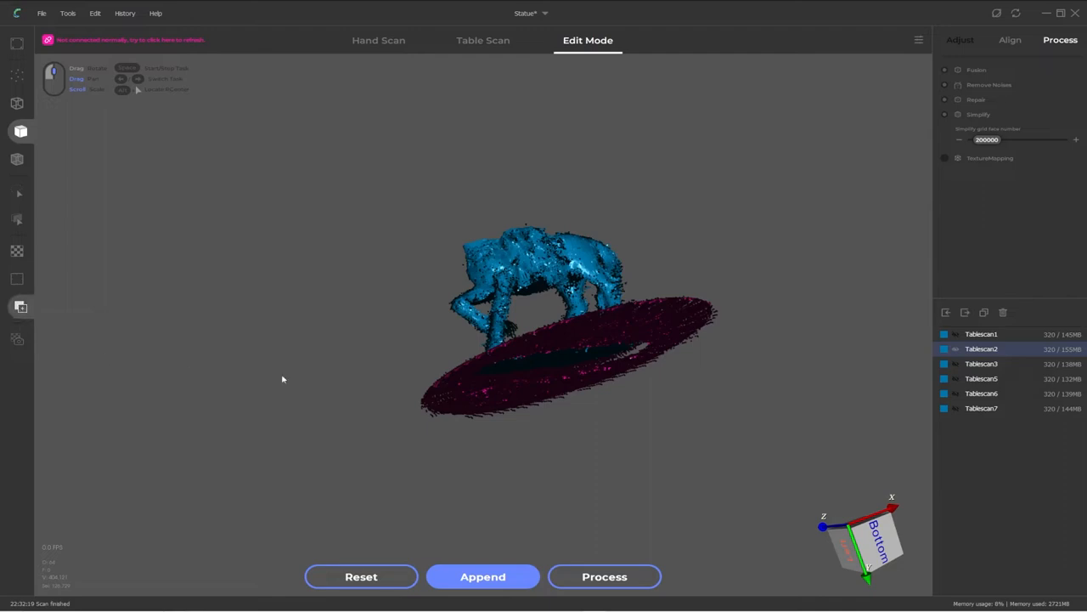
pyautogui.moveTo(455, 345)
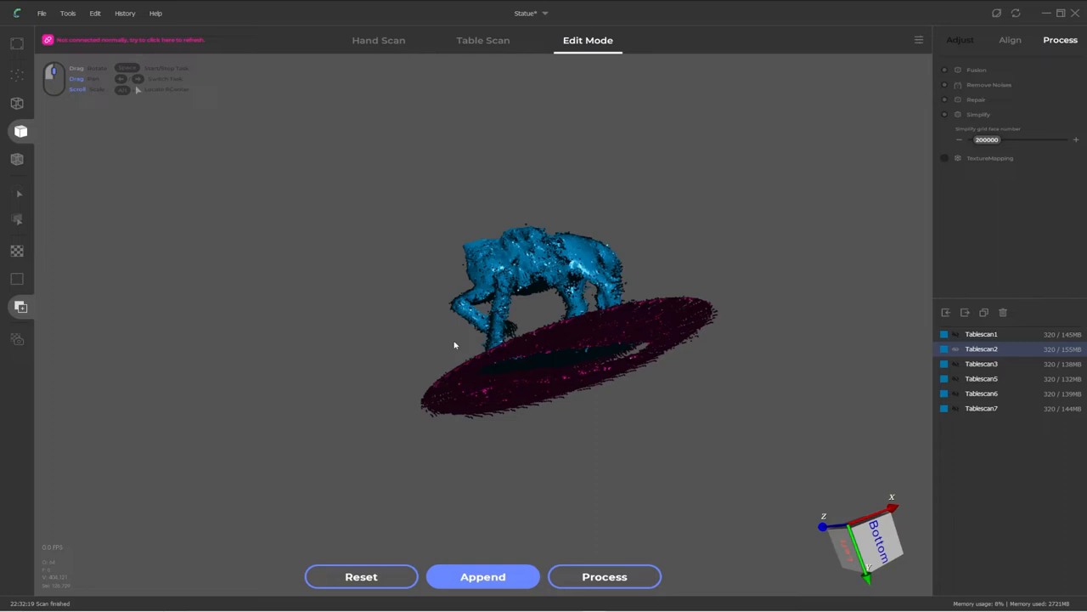
pyautogui.moveTo(992, 357)
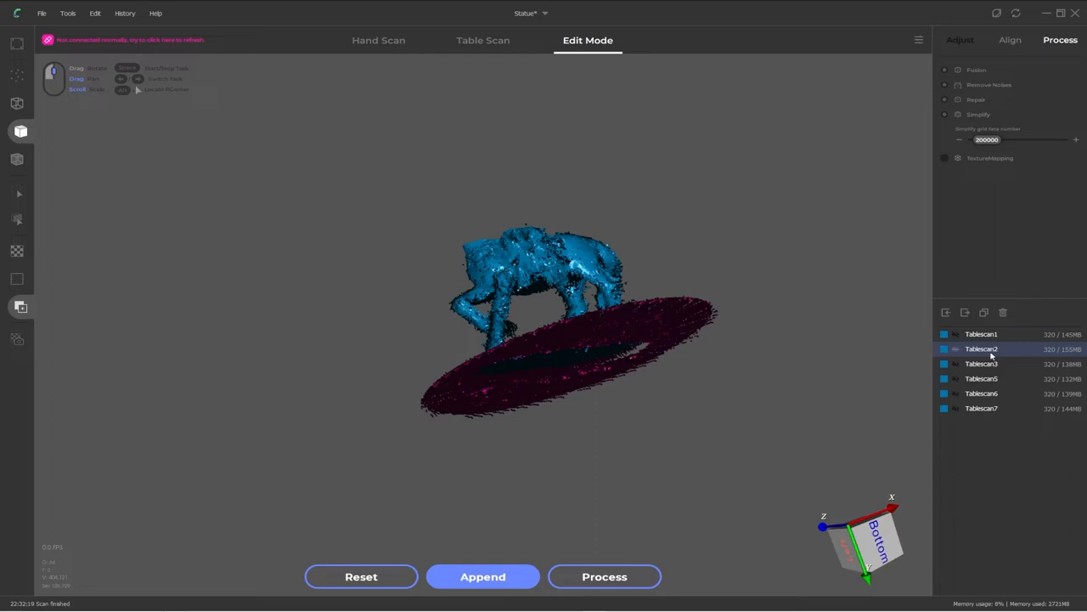
pyautogui.moveTo(516, 292)
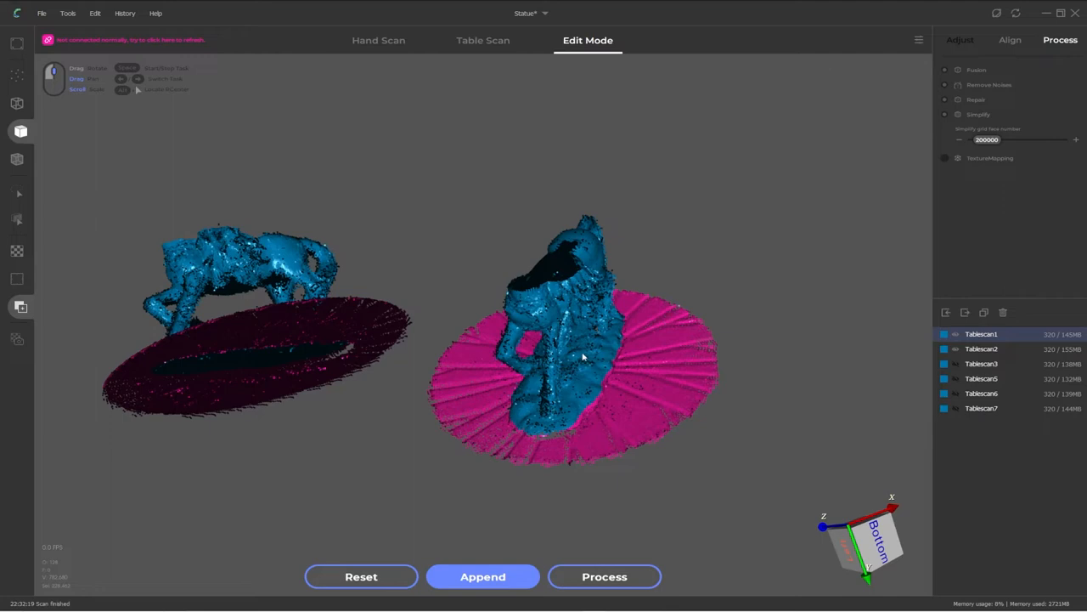
pyautogui.moveTo(592, 341)
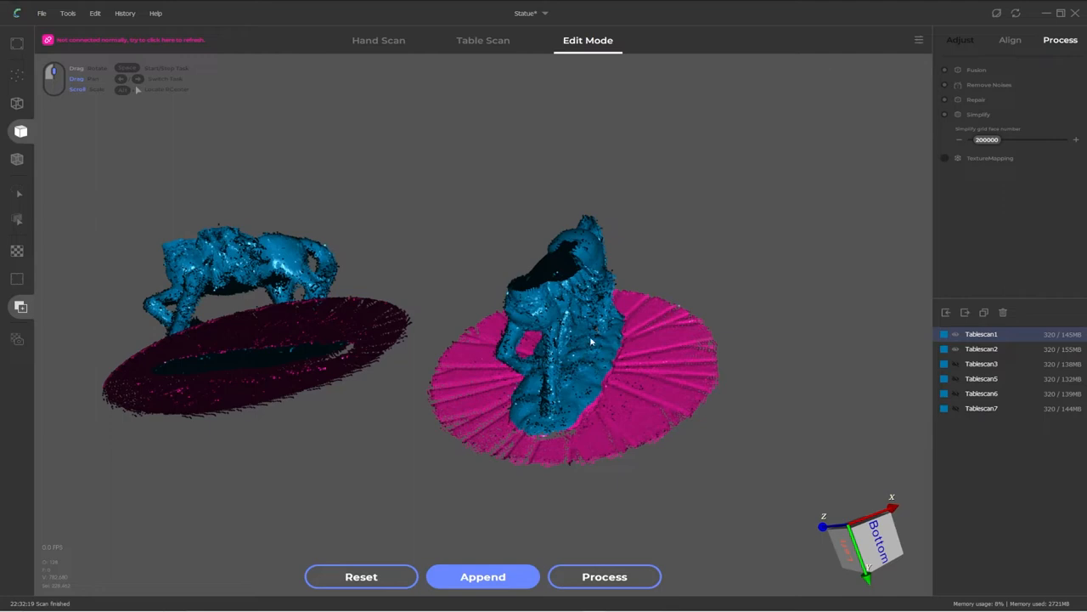
pyautogui.moveTo(17, 310)
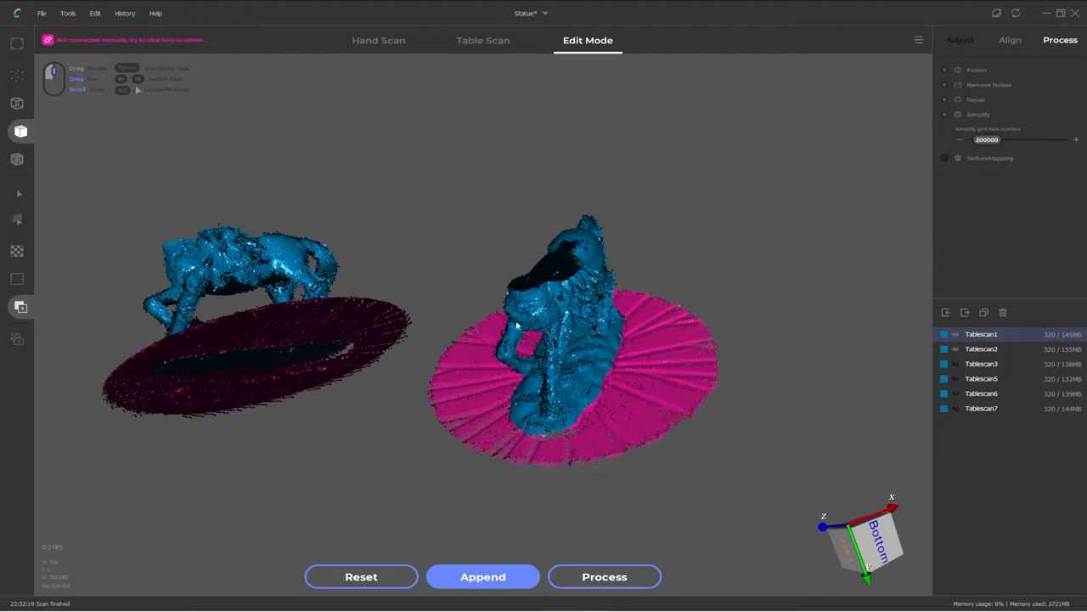
pyautogui.moveTo(546, 323)
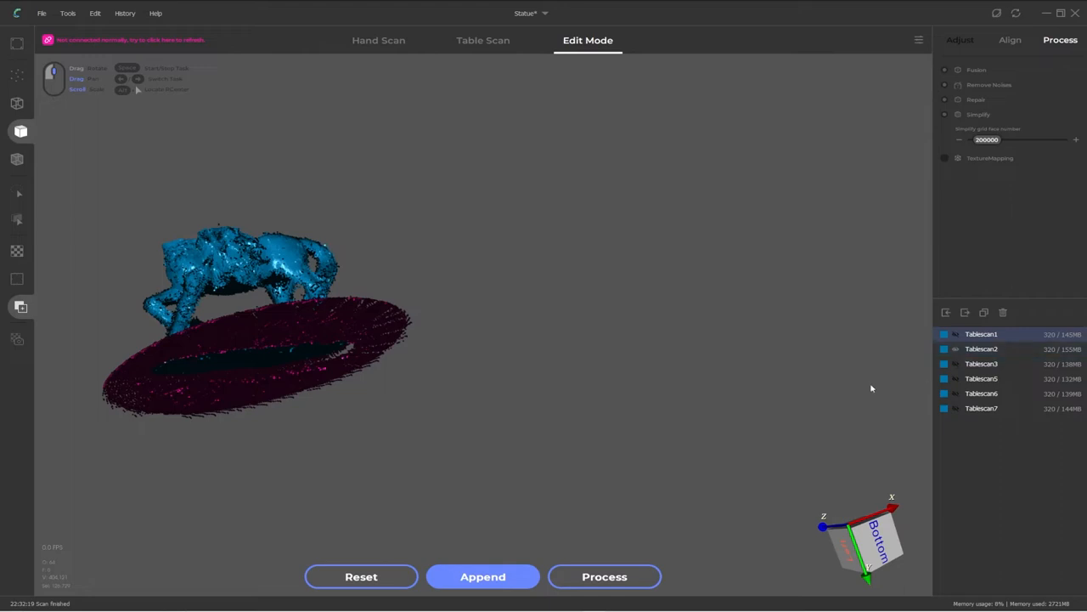
pyautogui.moveTo(530, 332)
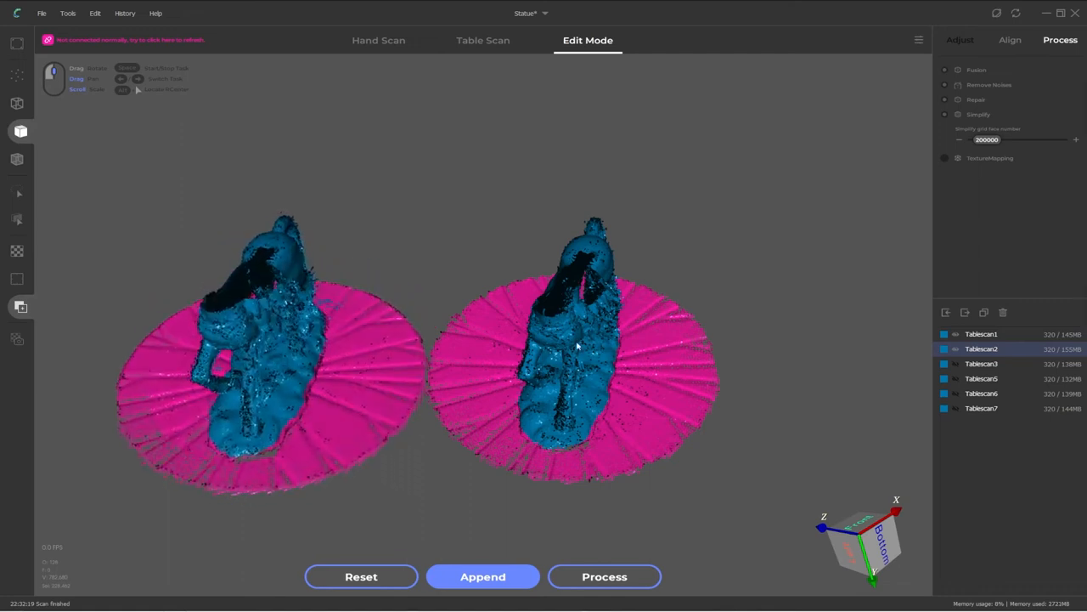
pyautogui.moveTo(534, 425)
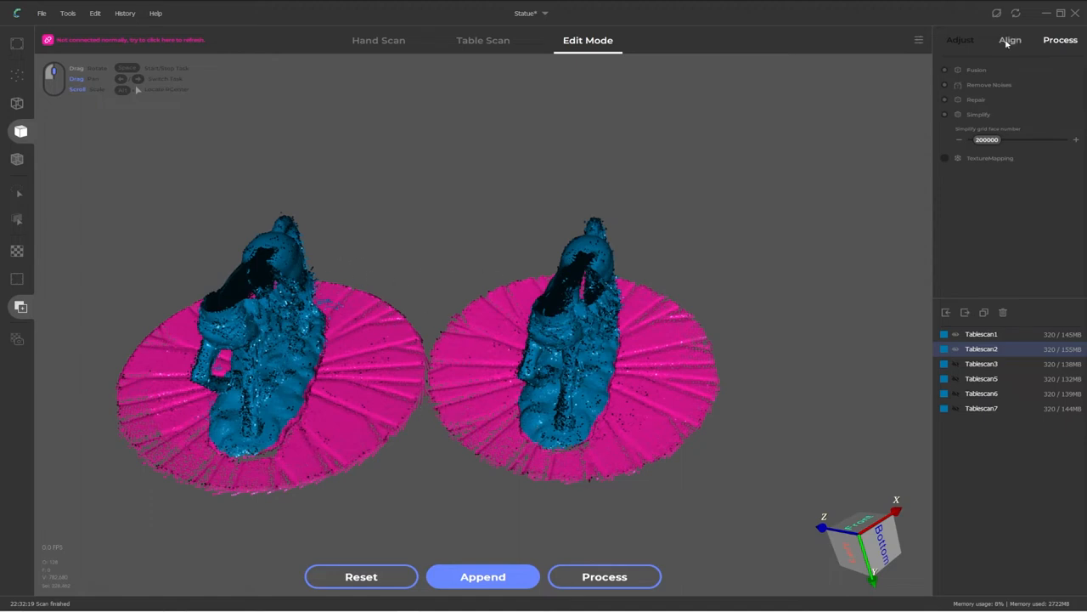
# Open manual point-based alignment and set Tablescan1 as the alignment target
pyautogui.click(1009, 40)
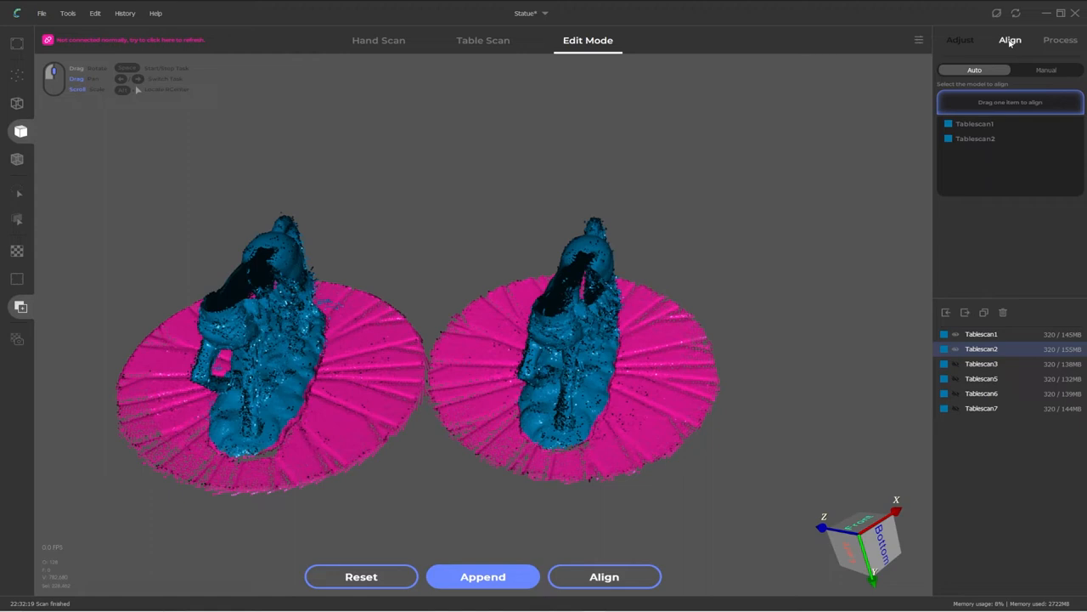
pyautogui.click(1045, 69)
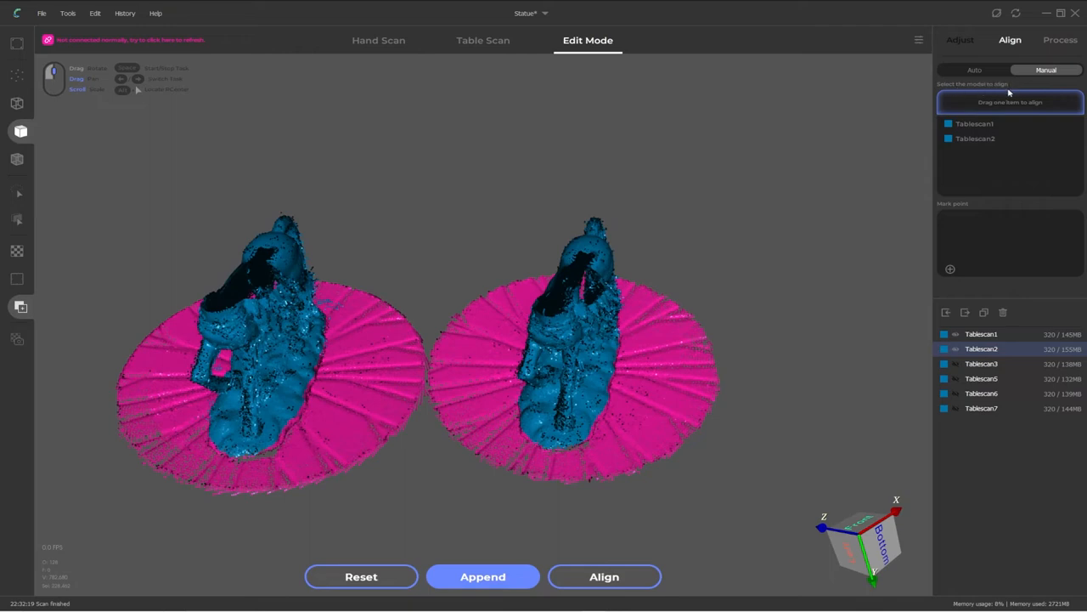
pyautogui.moveTo(1020, 108)
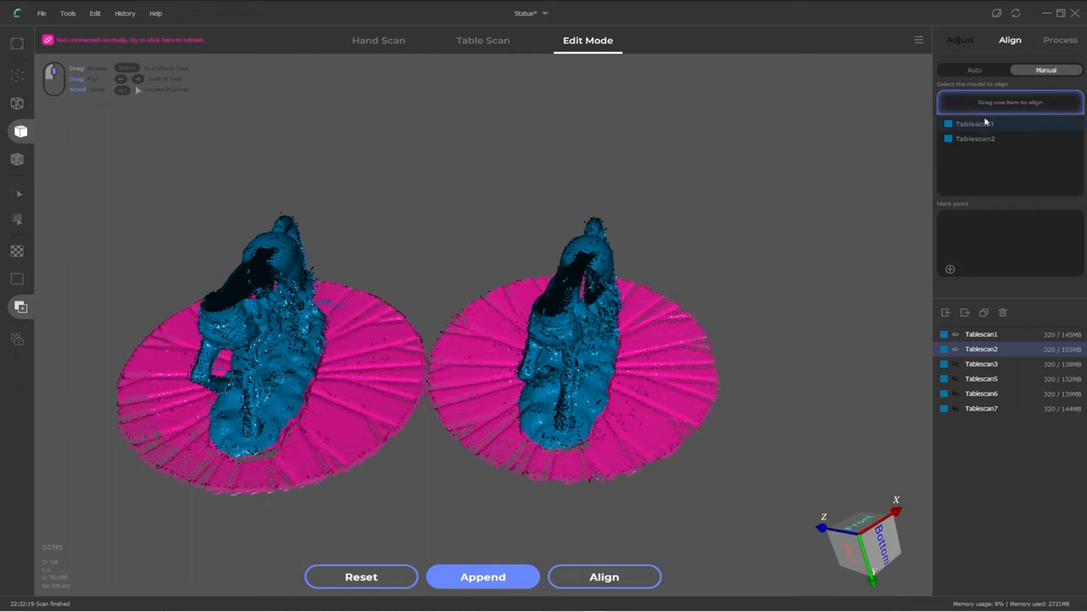
pyautogui.click(976, 138)
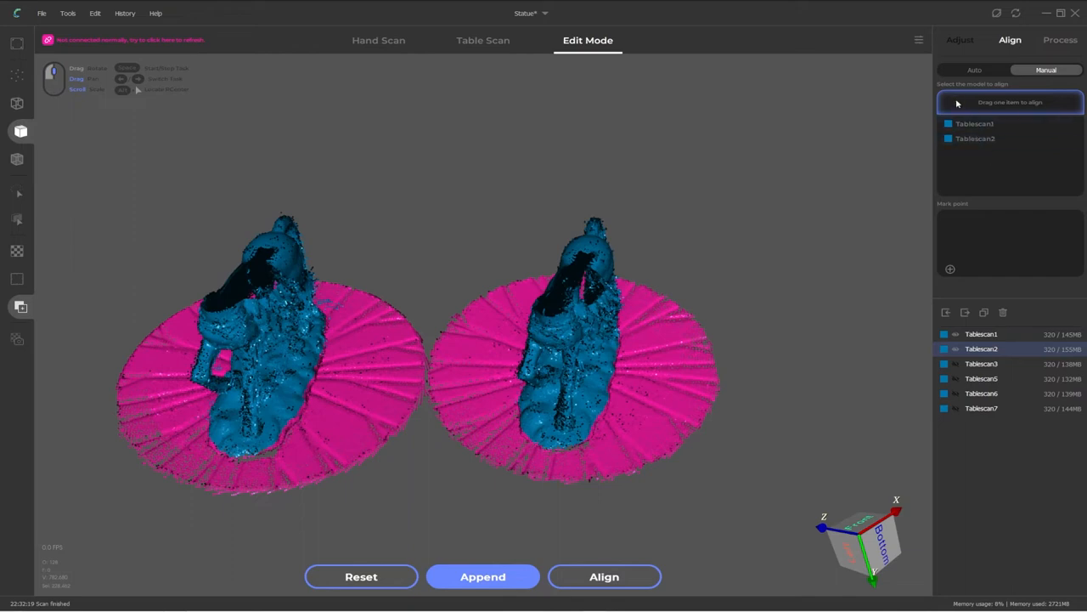
pyautogui.moveTo(1037, 104)
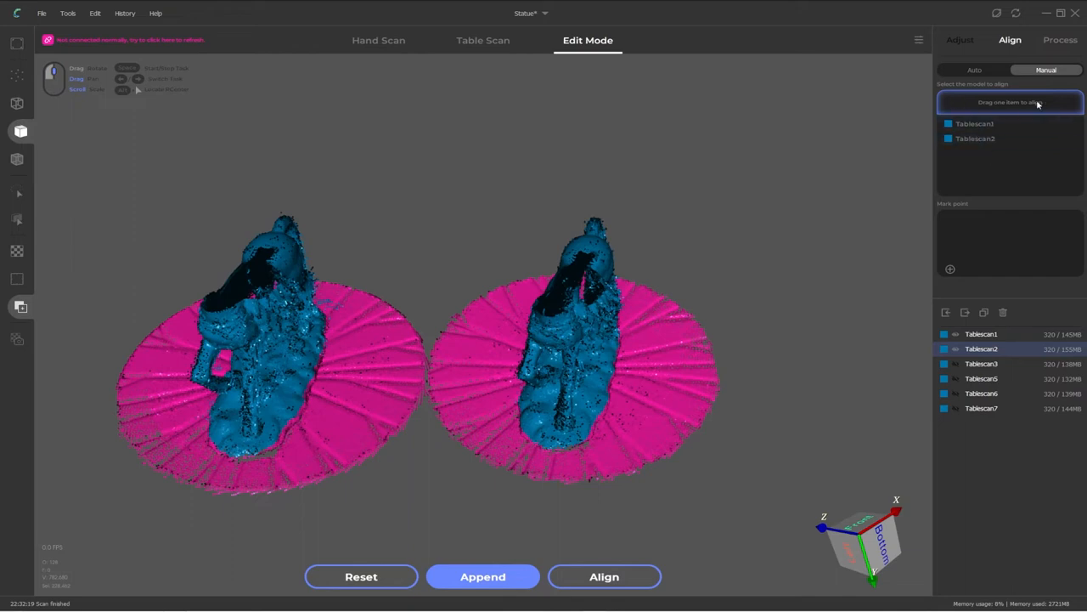
pyautogui.click(974, 123)
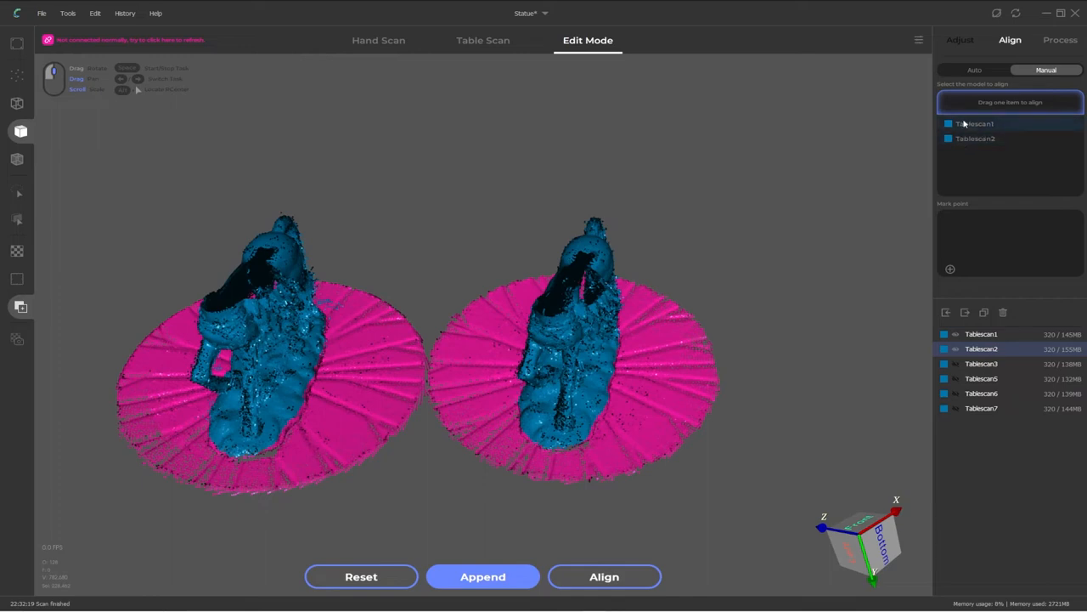
pyautogui.moveTo(972, 123)
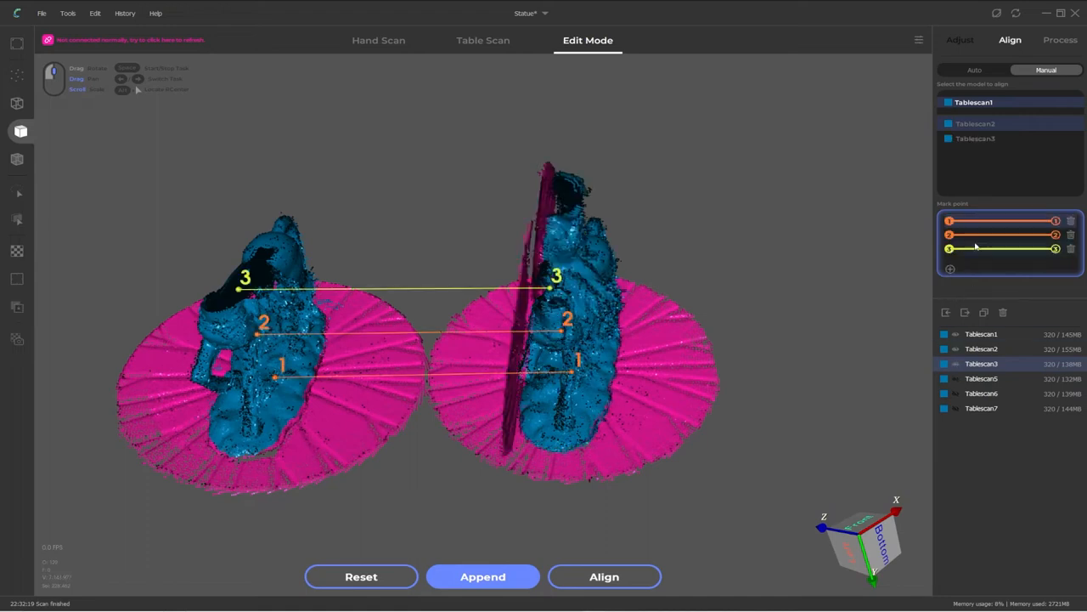
# Reposition a paired mark point on the scans
pyautogui.click(975, 139)
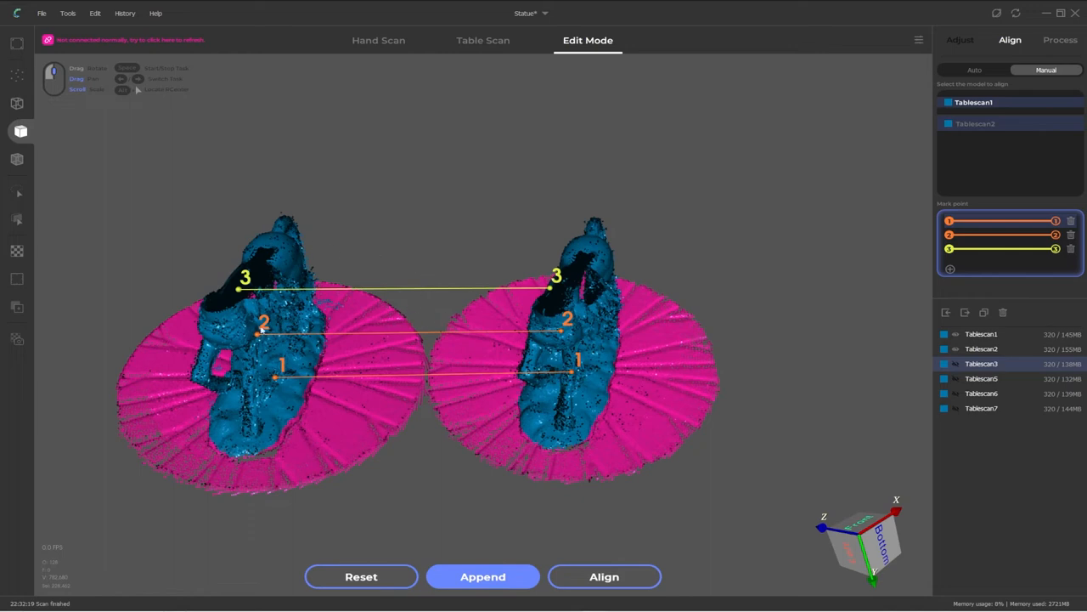
pyautogui.moveTo(265, 349)
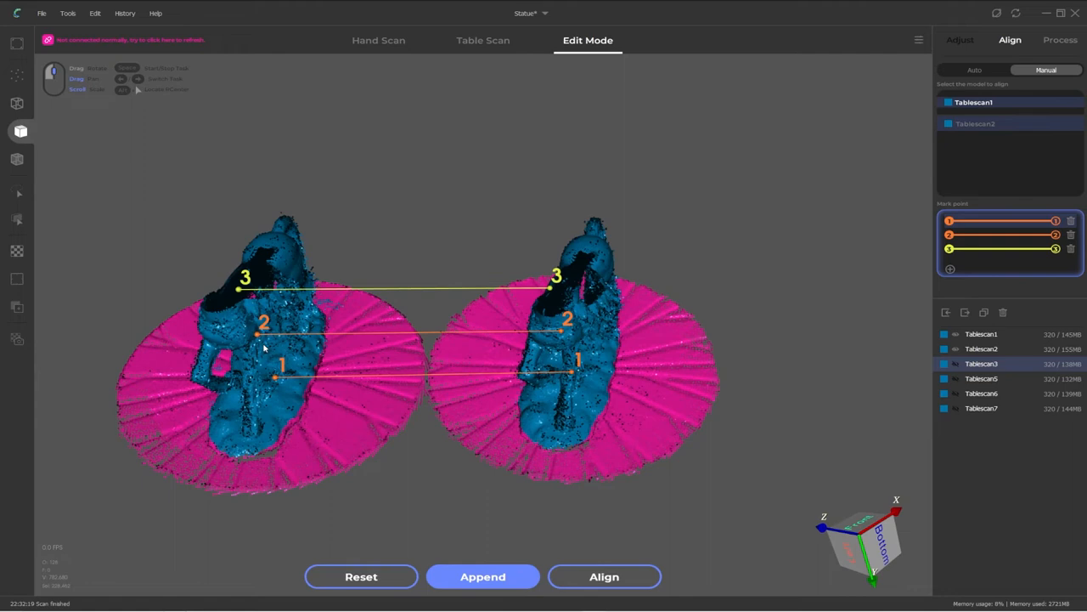
pyautogui.moveTo(385, 269)
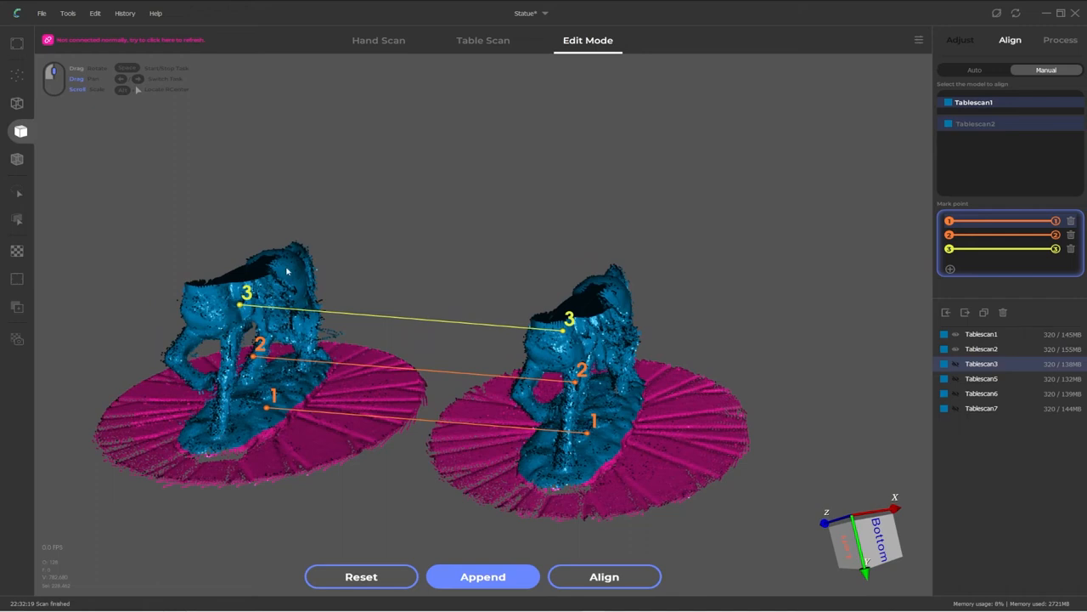
pyautogui.moveTo(186, 361)
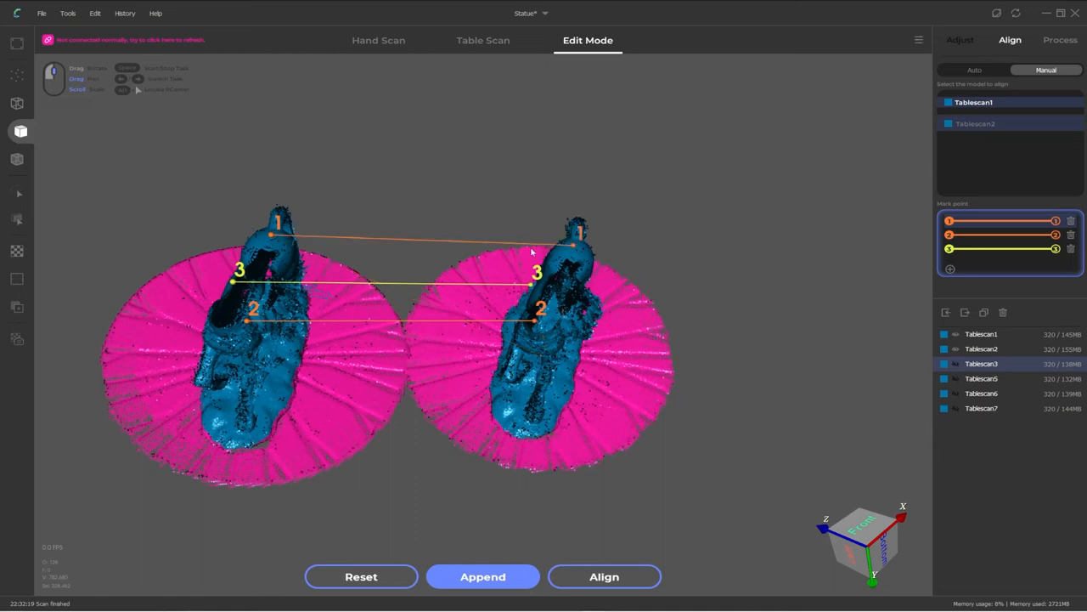
pyautogui.moveTo(791, 271)
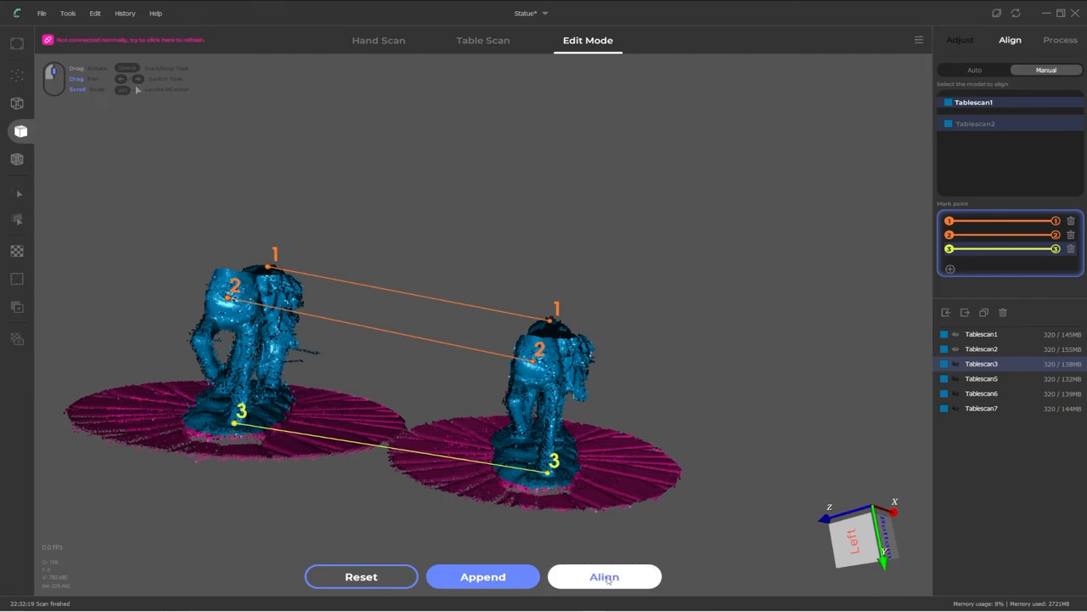
# Apply the Tablescan1–Tablescan2 manual alignment, inspect it, and show all six scan layers
pyautogui.click(604, 576)
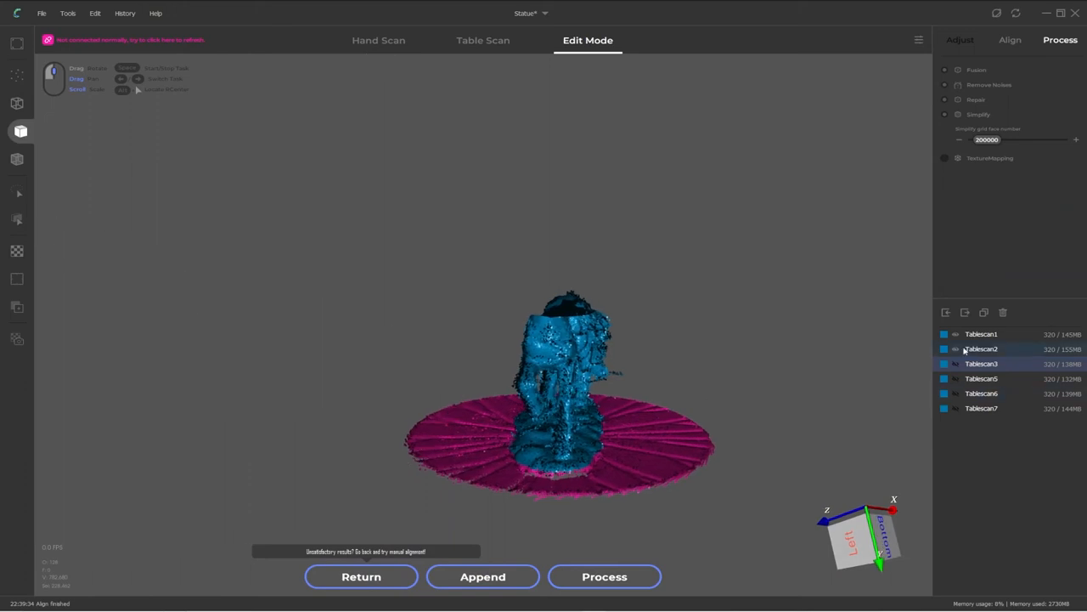
pyautogui.moveTo(560, 383); pyautogui.dragTo(297, 385)
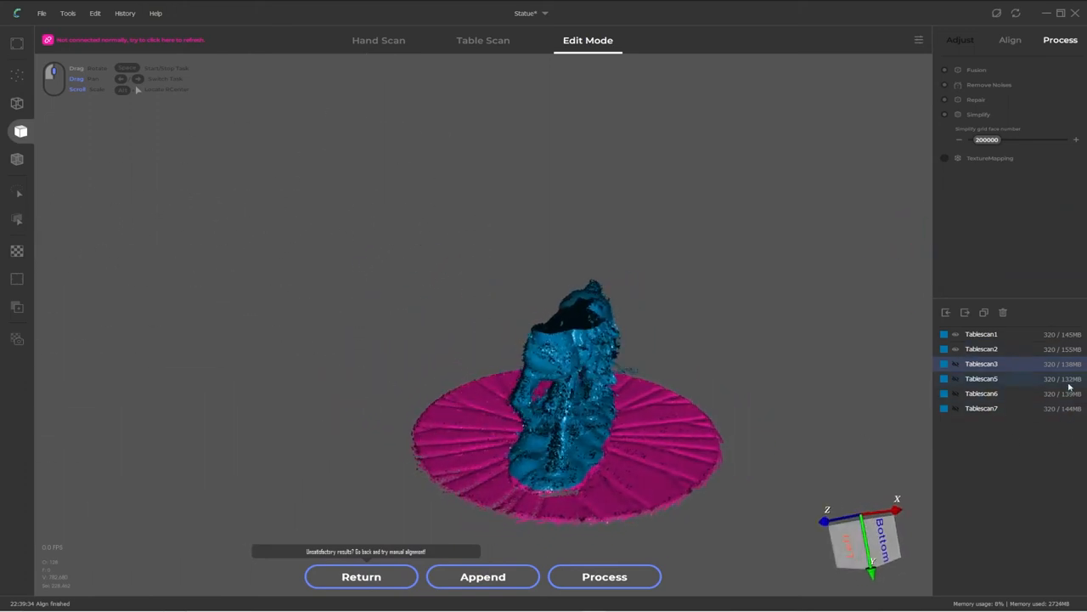
pyautogui.click(981, 407)
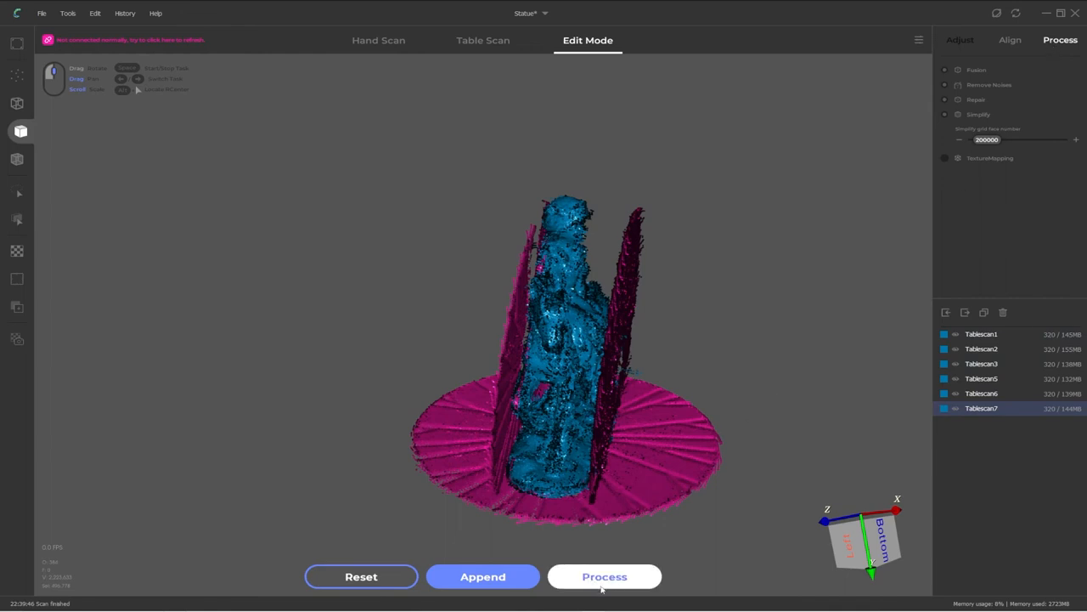
# Save the project and fuse all six ticked Tablescans into the Fusion_0 mesh
pyautogui.click(604, 576)
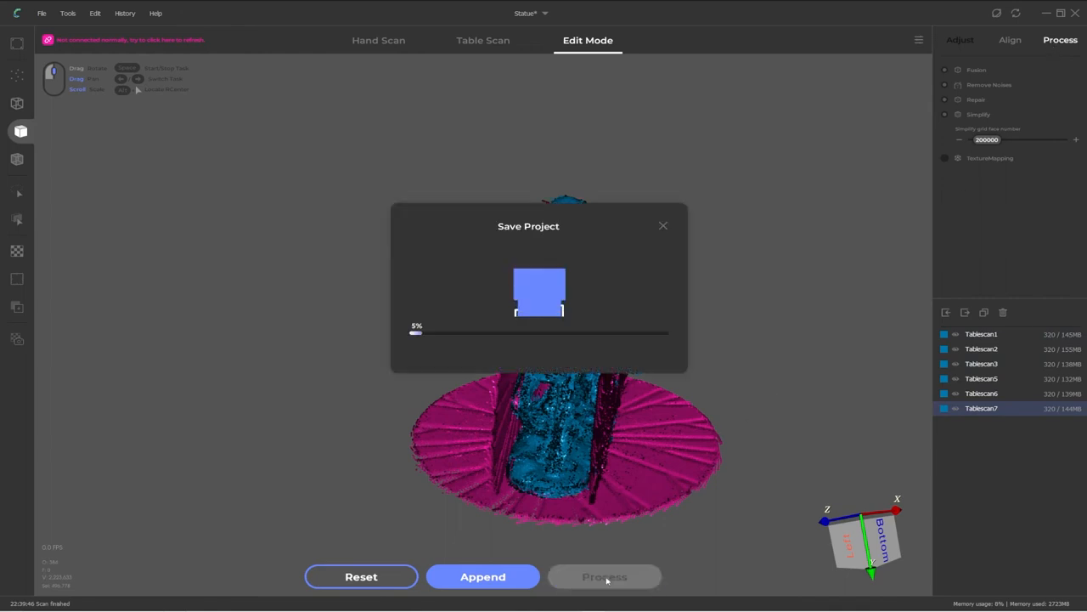
pyautogui.click(605, 576)
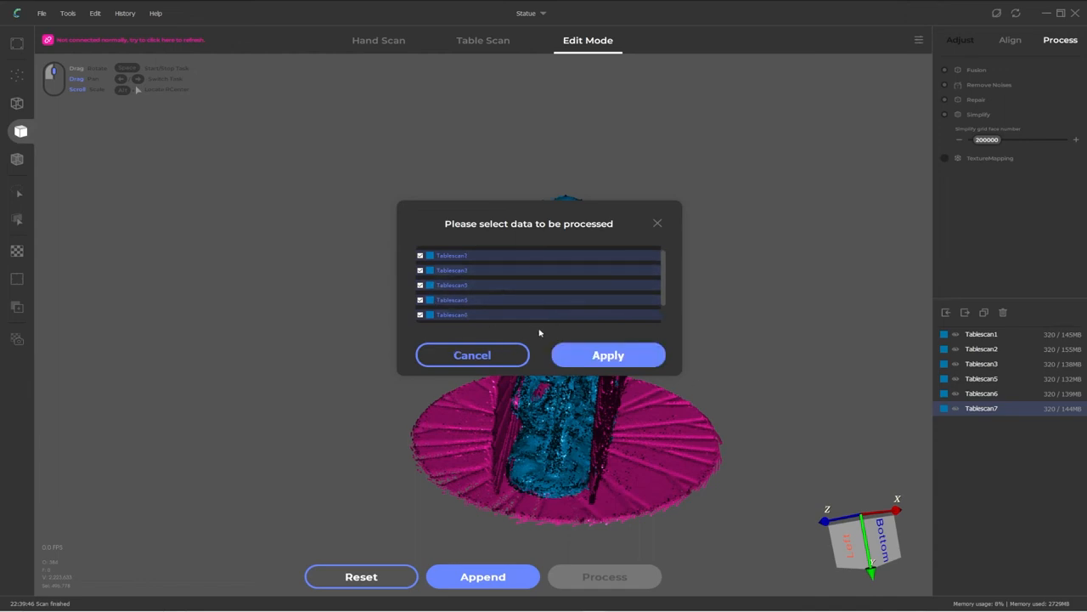
pyautogui.click(608, 355)
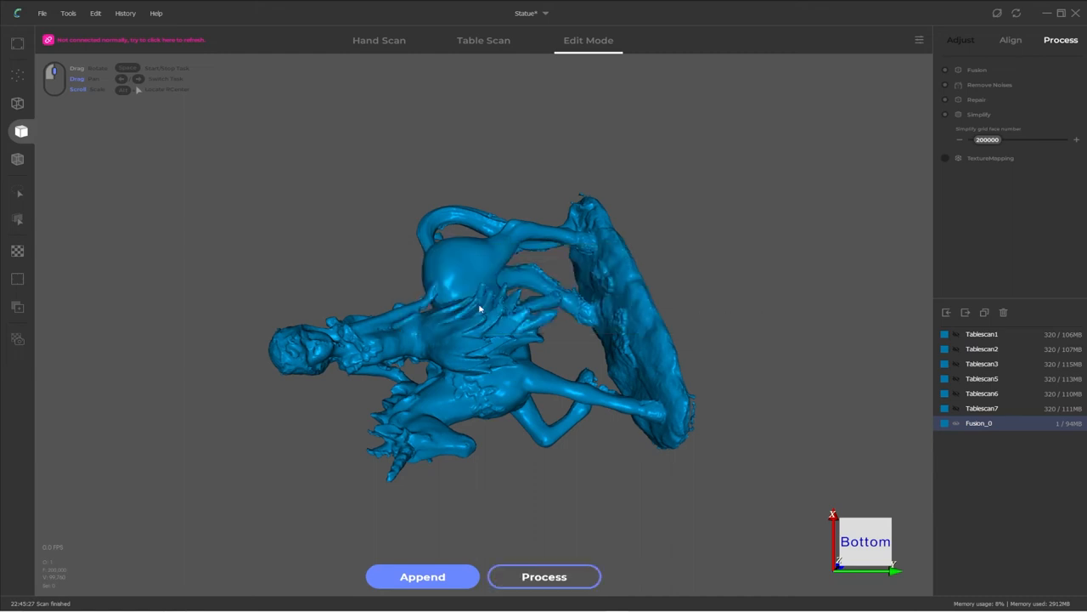
pyautogui.moveTo(544, 399)
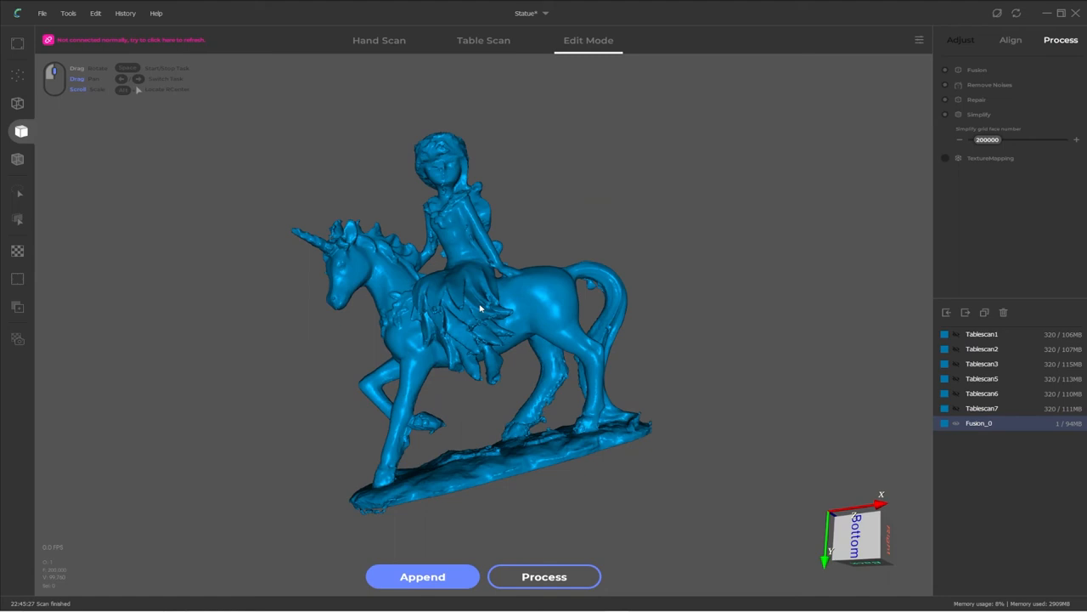
pyautogui.moveTo(487, 330)
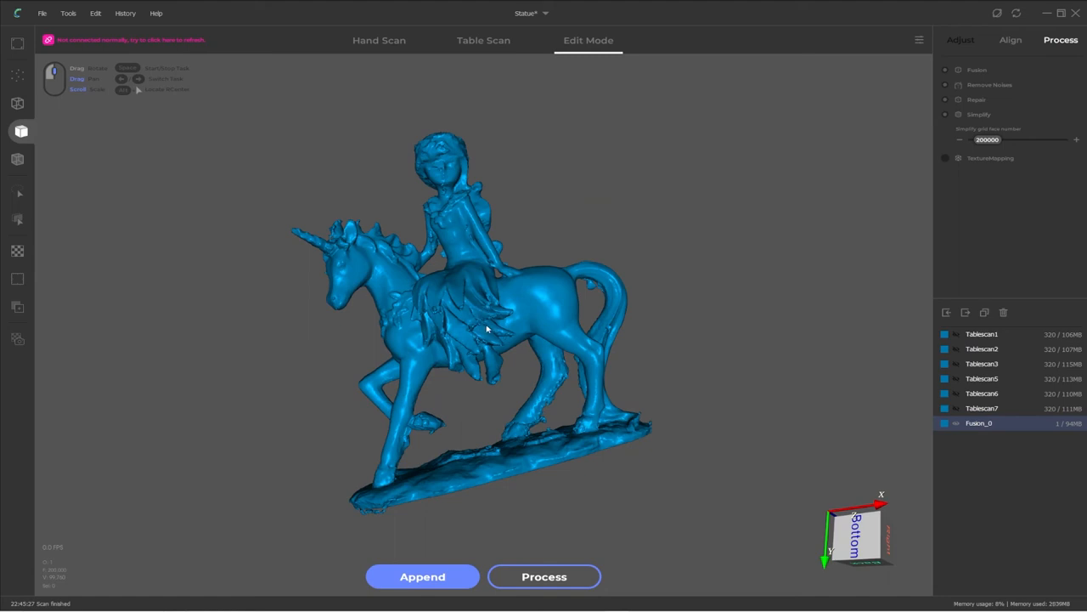
pyautogui.moveTo(483, 286)
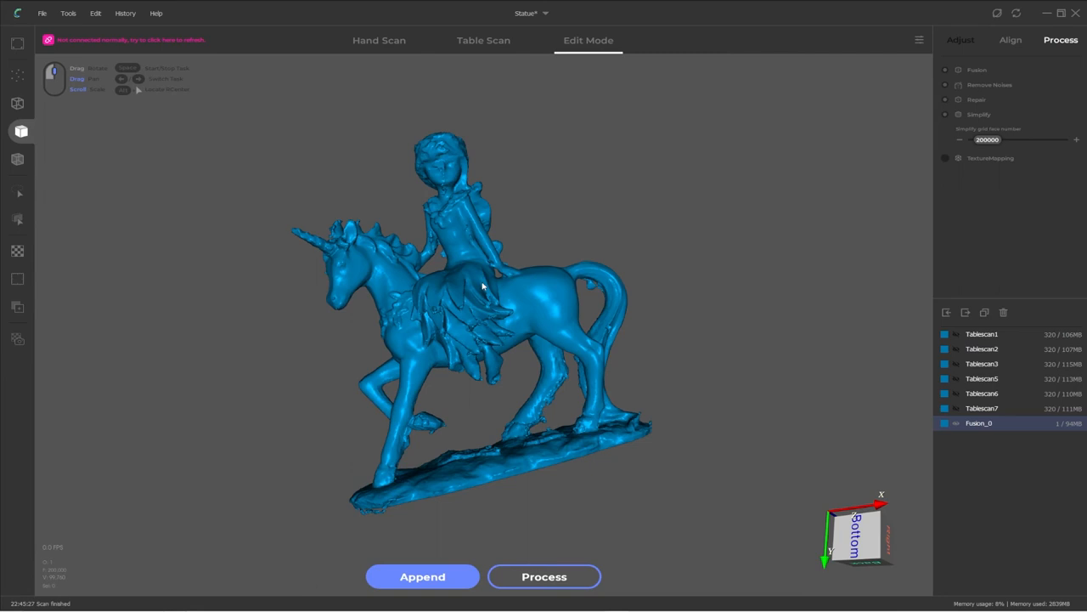
pyautogui.moveTo(488, 292)
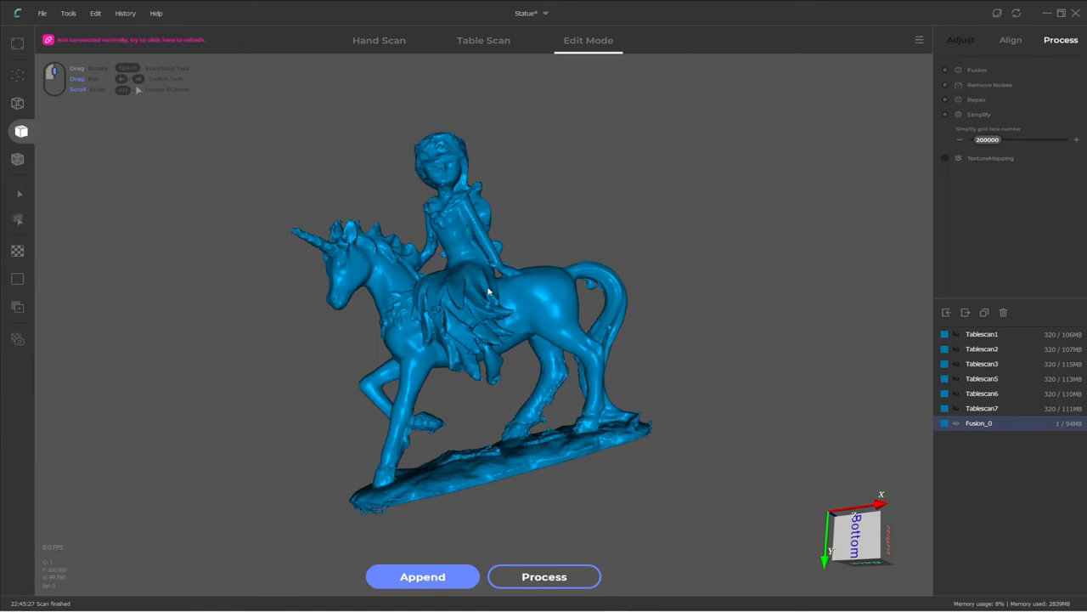
pyautogui.moveTo(451, 183)
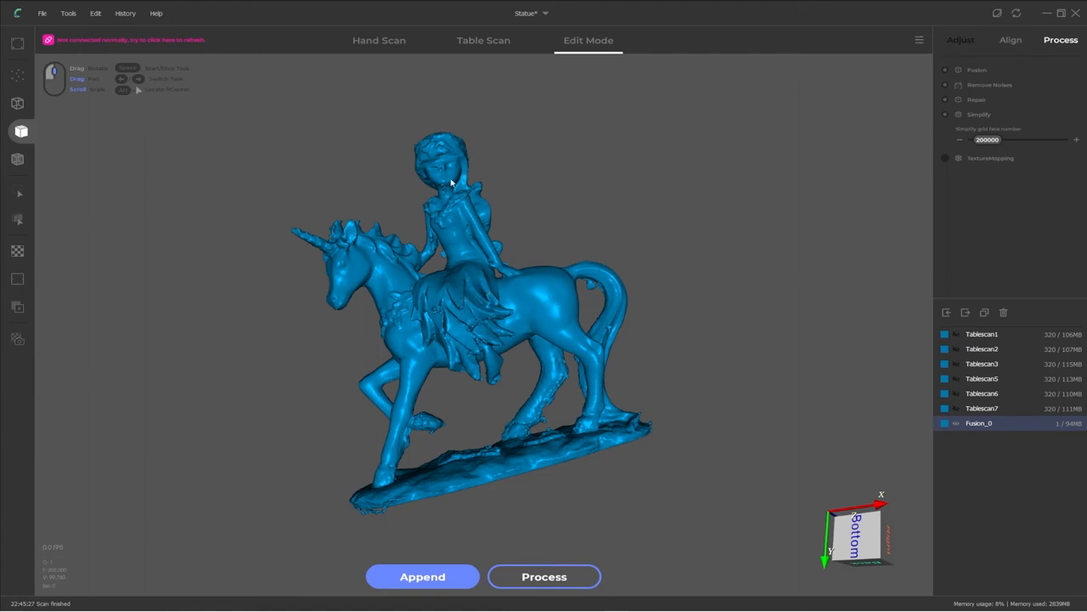
pyautogui.moveTo(417, 459)
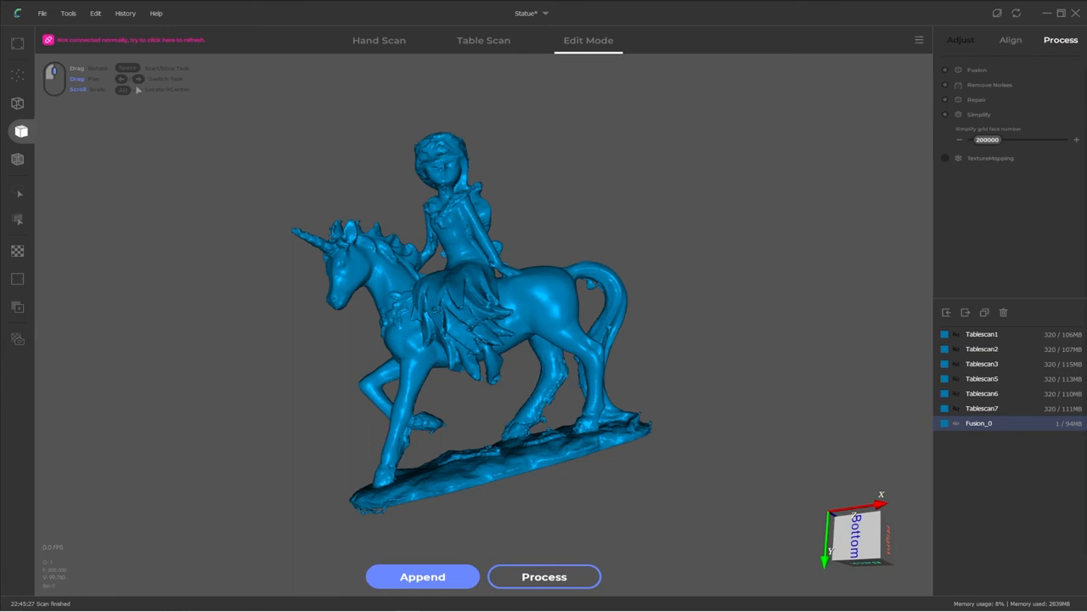
pyautogui.moveTo(815, 354)
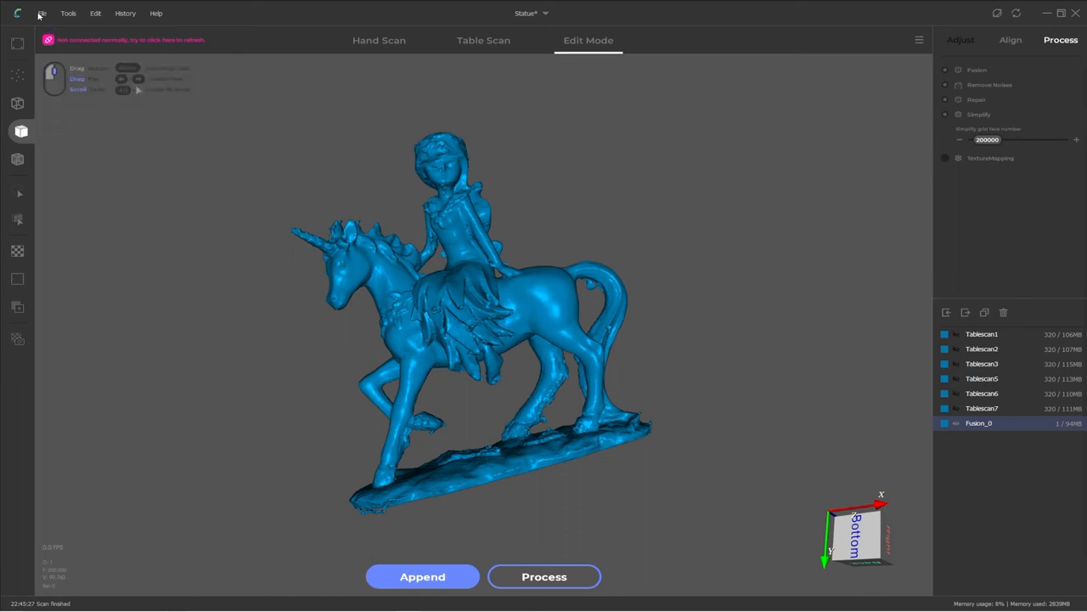
# Start saving Fusion_0.obj with Alias Wavefront OBJ (*.obj) as the file type
pyautogui.click(41, 13)
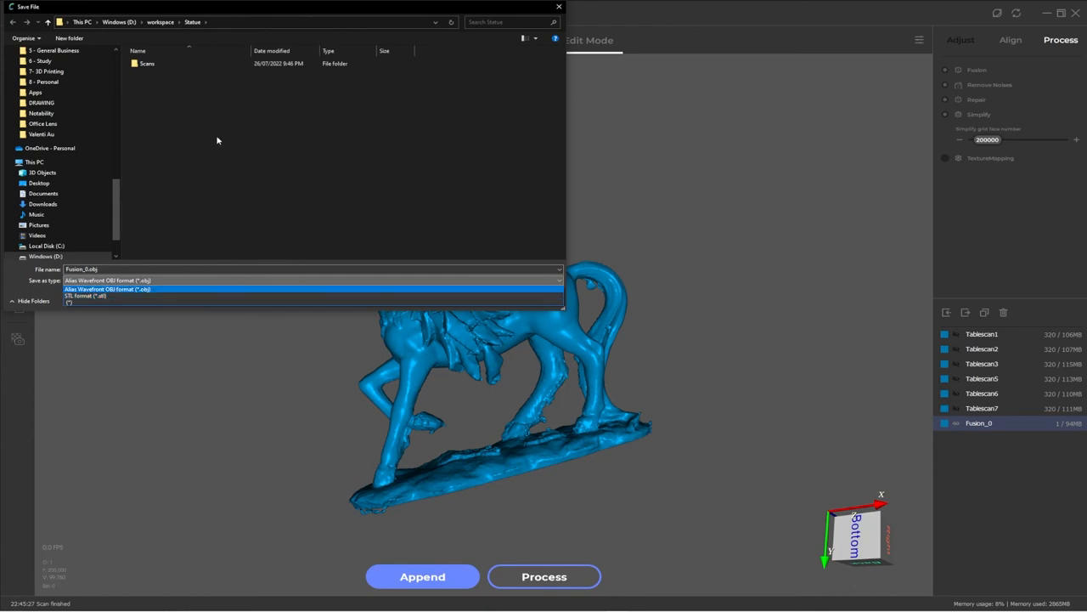
pyautogui.click(108, 281)
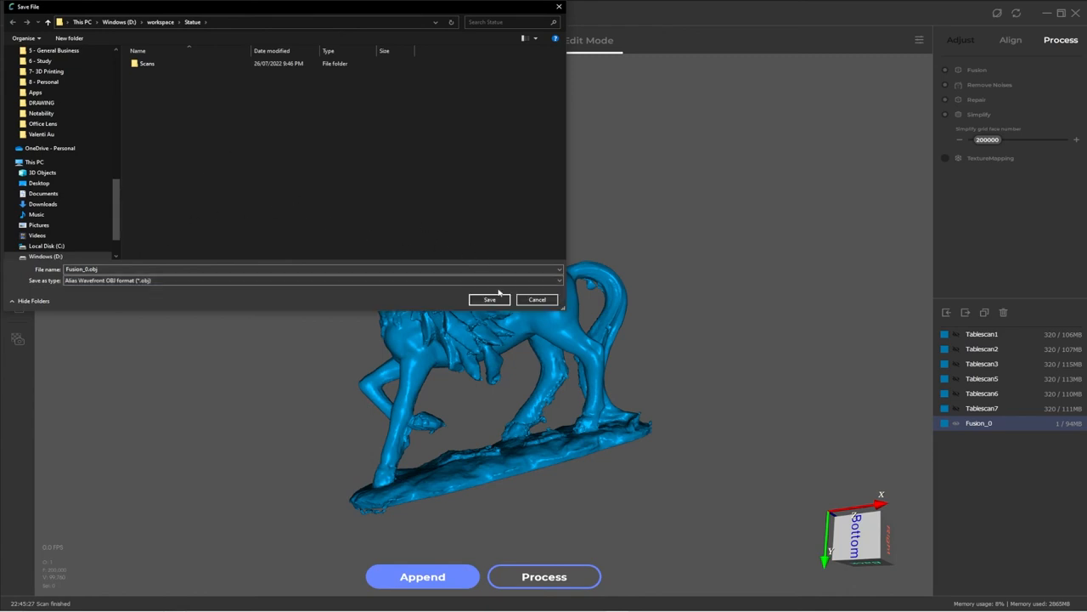